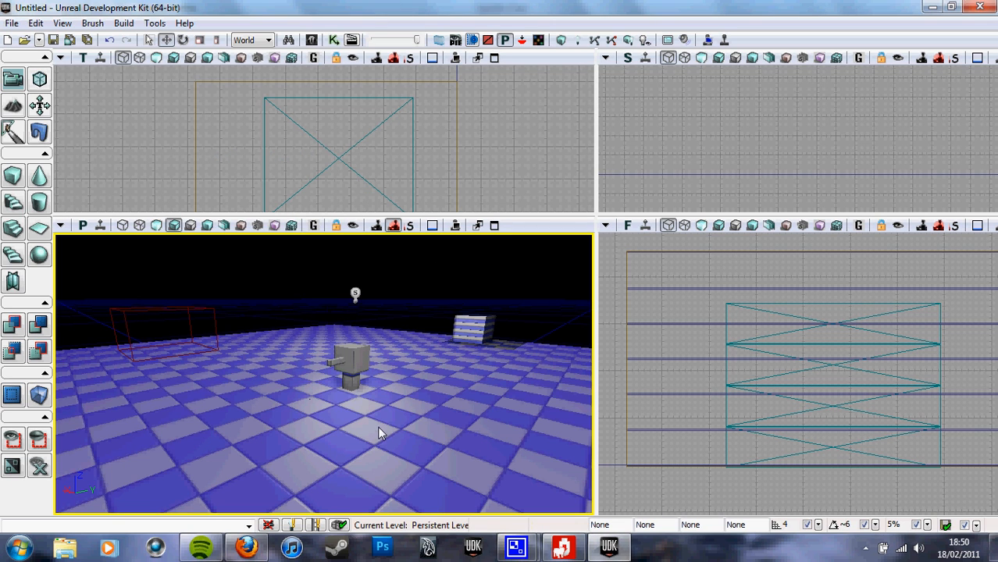
pyautogui.moveTo(391, 444)
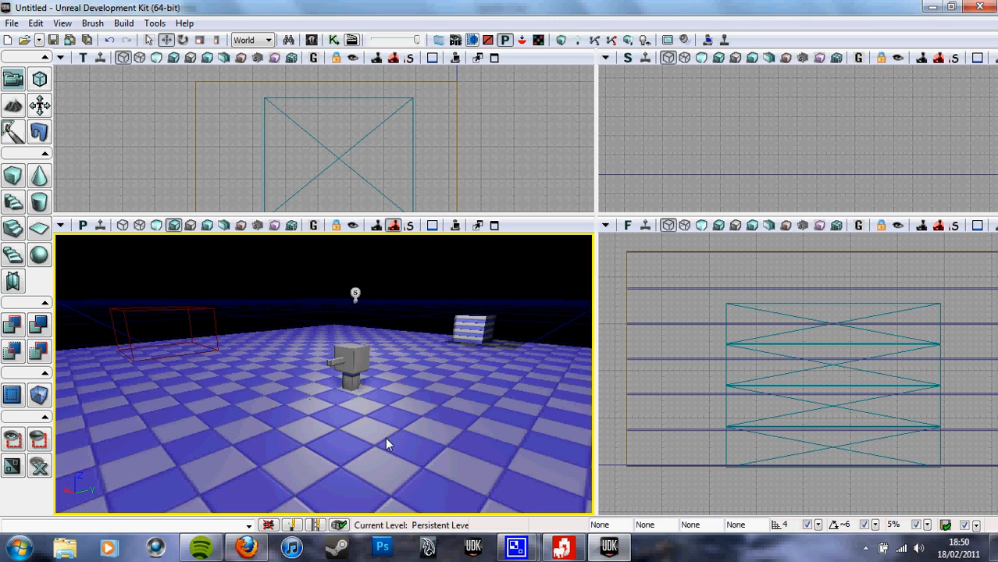
pyautogui.moveTo(356, 452)
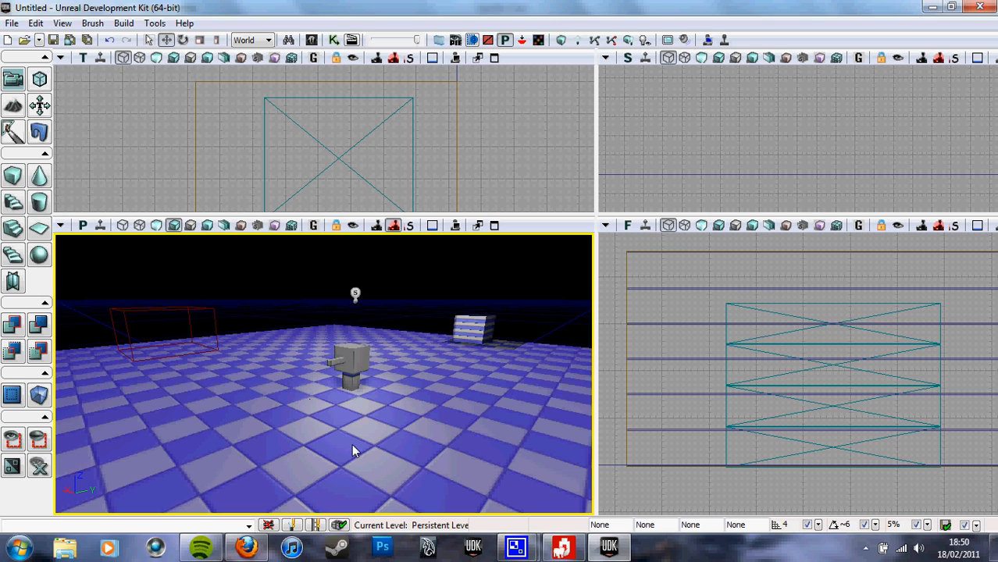
# Place a trigger actor on the floor beside the robot mesh via Add Actor > Add Trigger.
pyautogui.moveTo(355, 450); pyautogui.dragTo(394, 357)
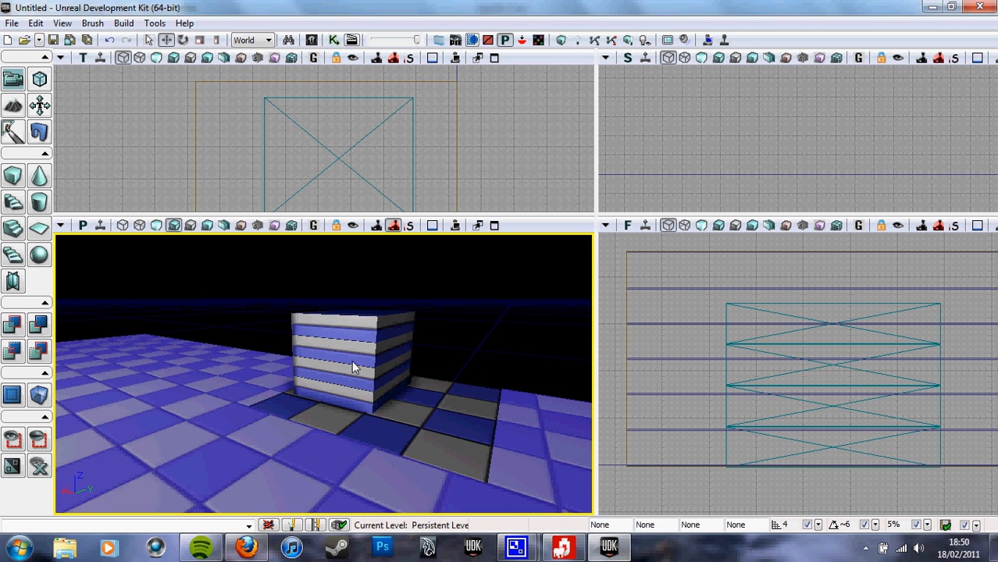
pyautogui.moveTo(351, 367); pyautogui.dragTo(406, 504)
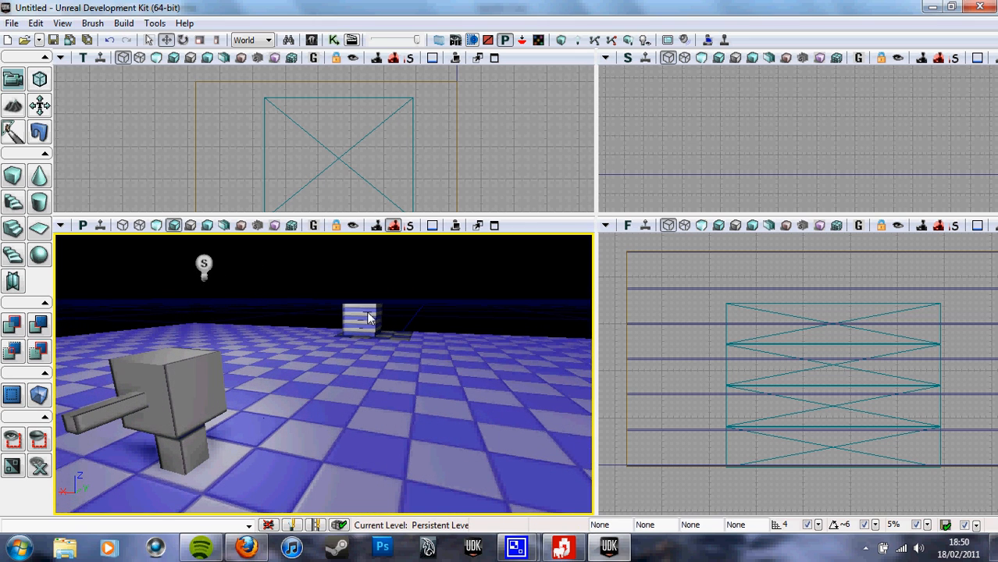
pyautogui.moveTo(370, 318); pyautogui.dragTo(359, 454)
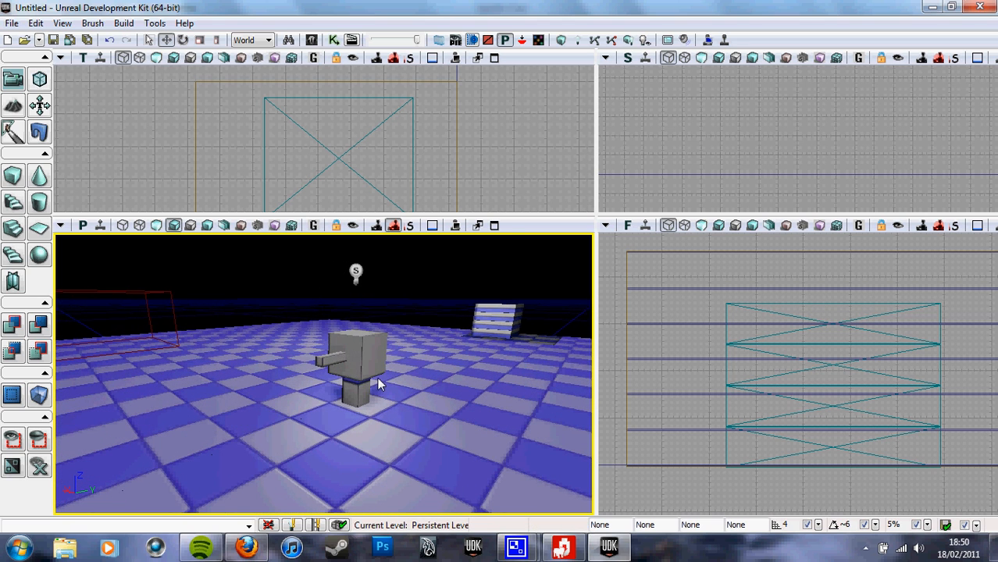
pyautogui.rightClick(379, 384)
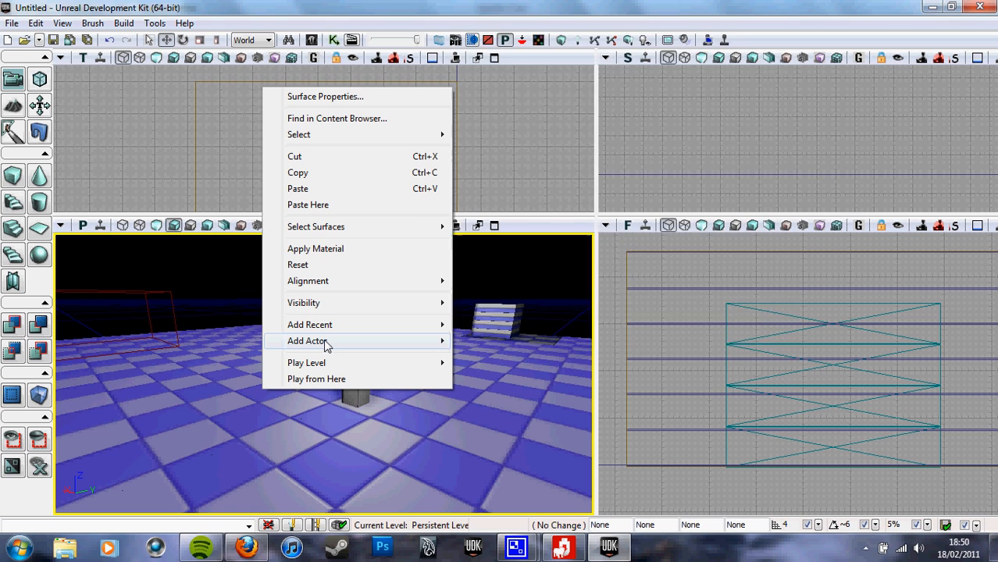
pyautogui.click(306, 341)
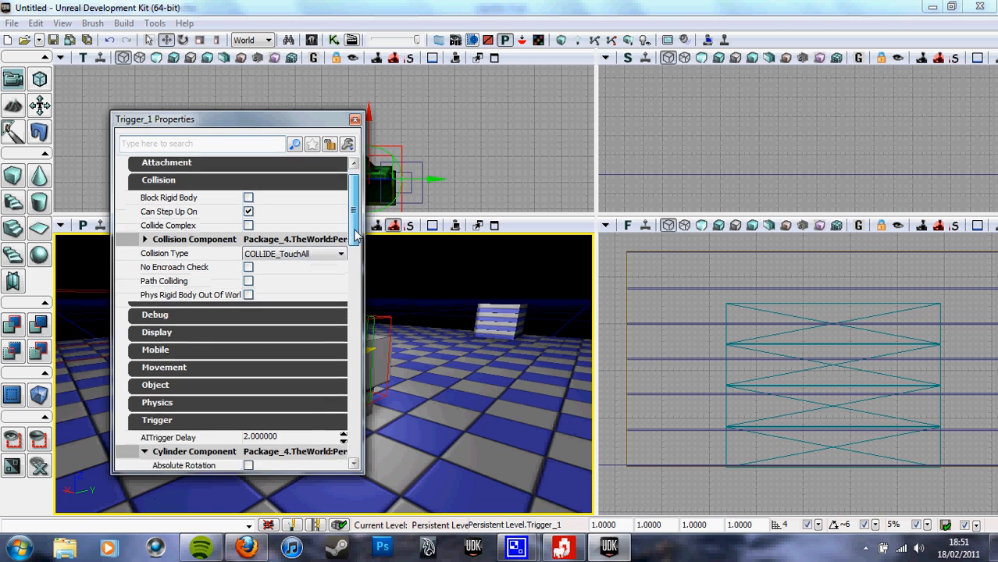
# Set the trigger's Cylinder Component collision height and radius to 100 and close Trigger_1 Properties.
pyautogui.scroll(-3)
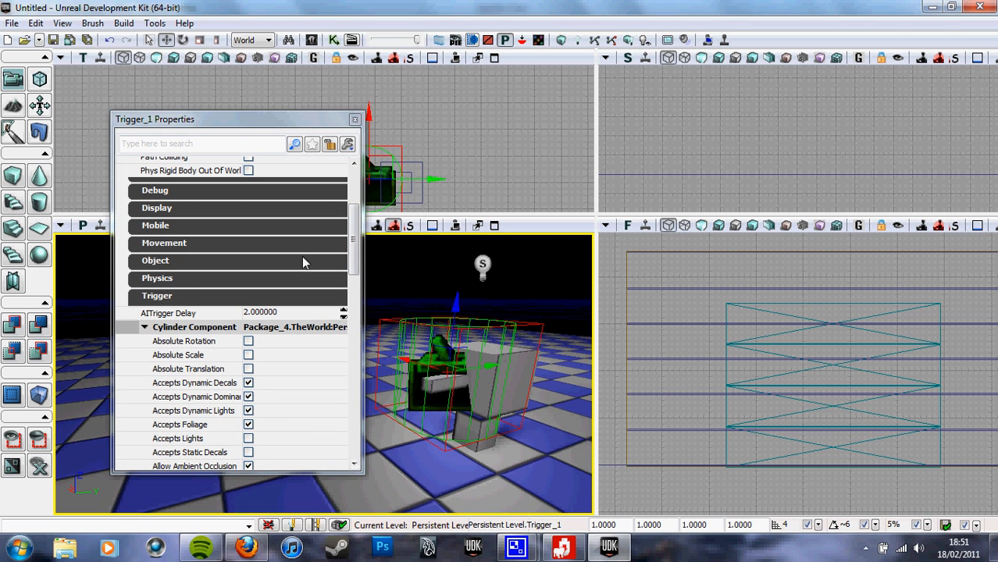
pyautogui.scroll(-3)
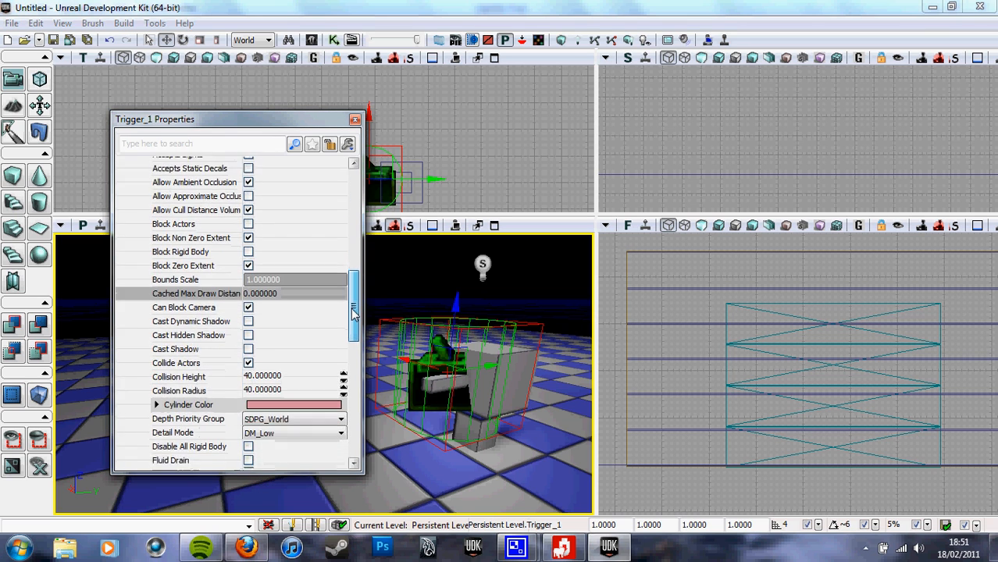
pyautogui.scroll(-3)
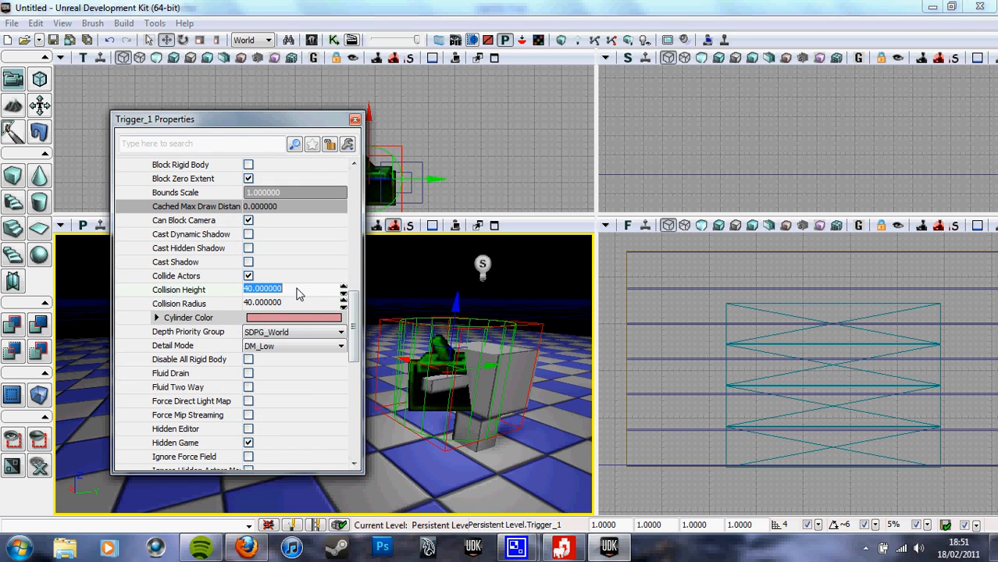
pyautogui.scroll(3)
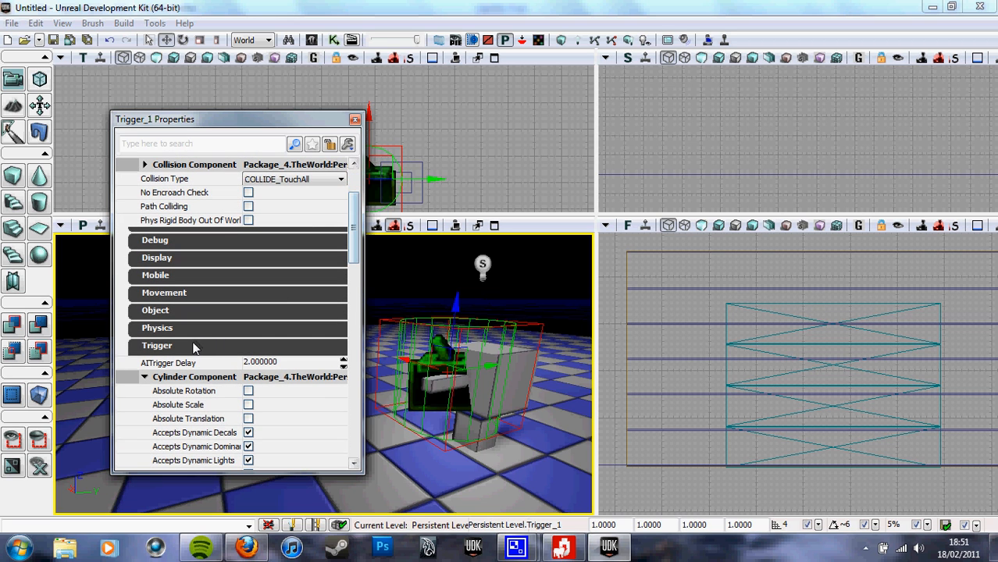
pyautogui.moveTo(170, 349)
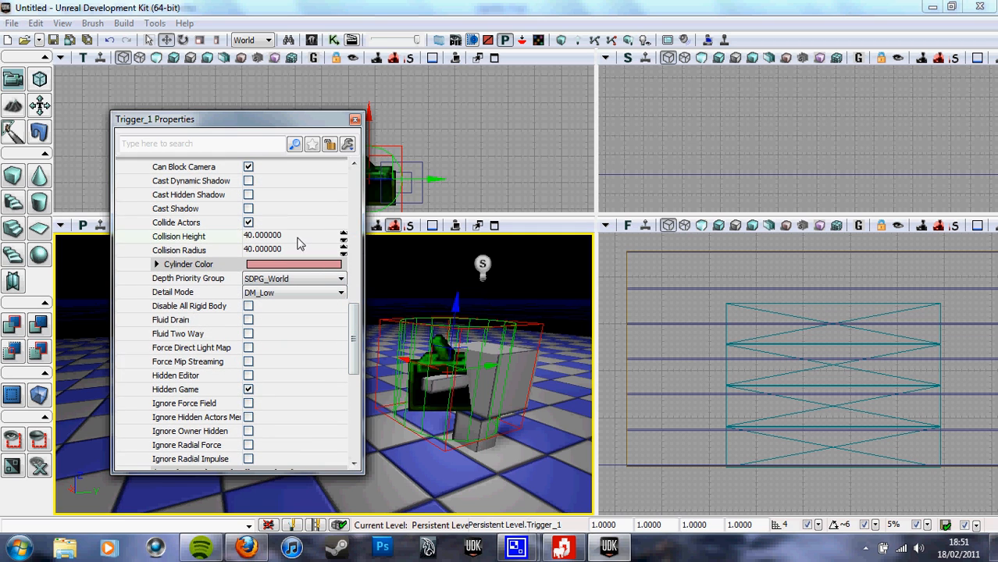
pyautogui.doubleClick(263, 236)
pyautogui.write('100.000000')
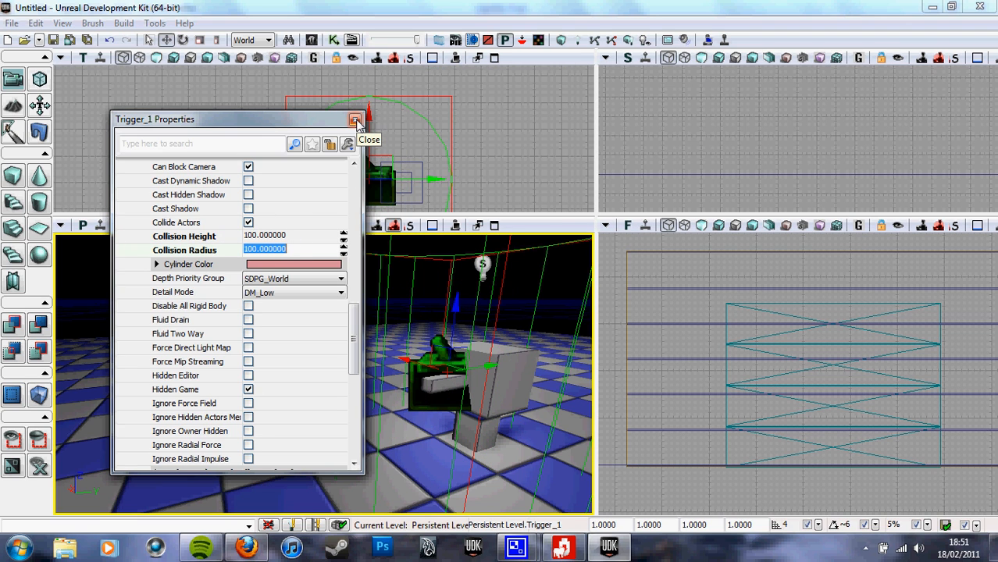
pyautogui.click(355, 119)
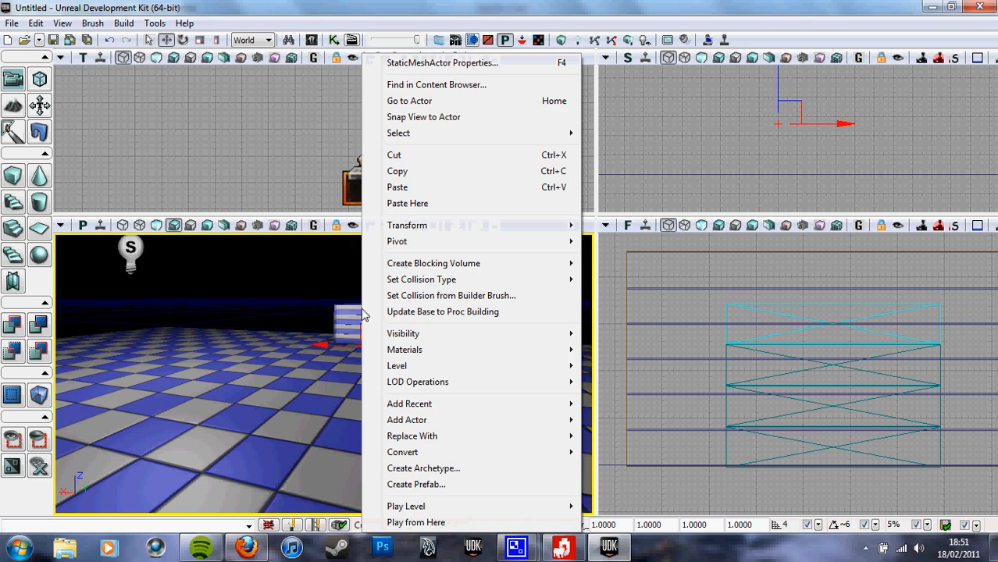
pyautogui.moveTo(402, 451)
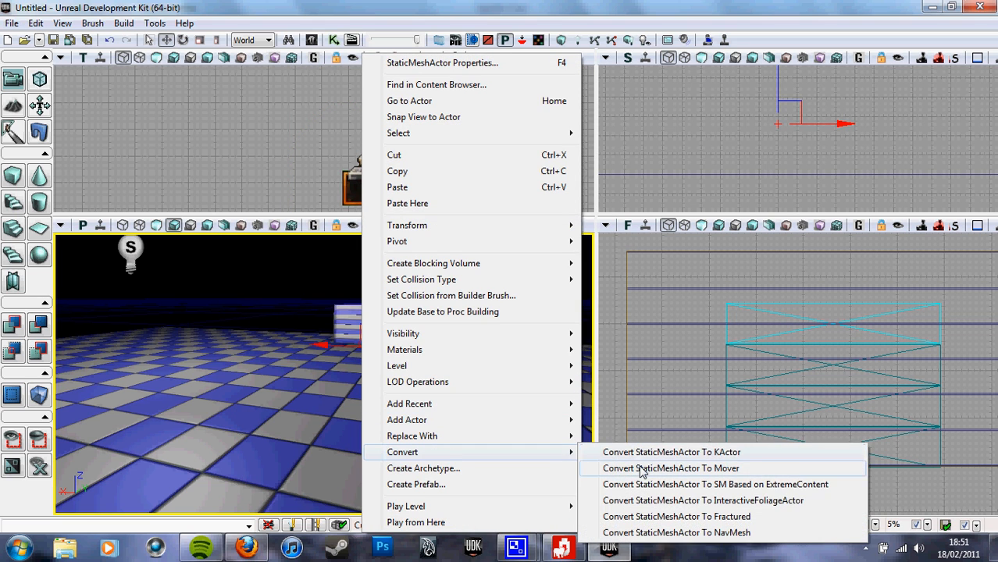
# Convert each of the three box step meshes from StaticMeshActor to Mover.
pyautogui.click(670, 468)
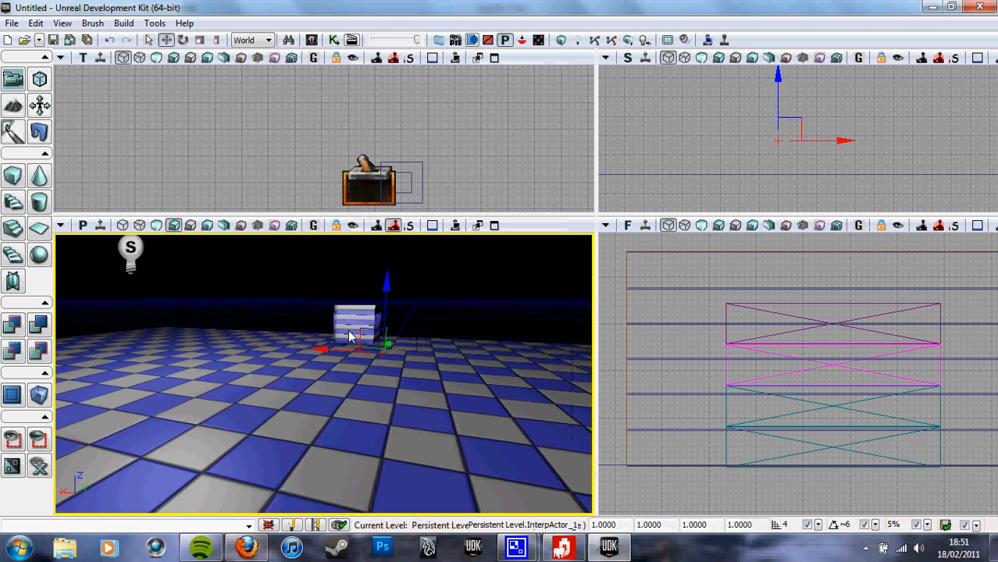
pyautogui.rightClick(350, 336)
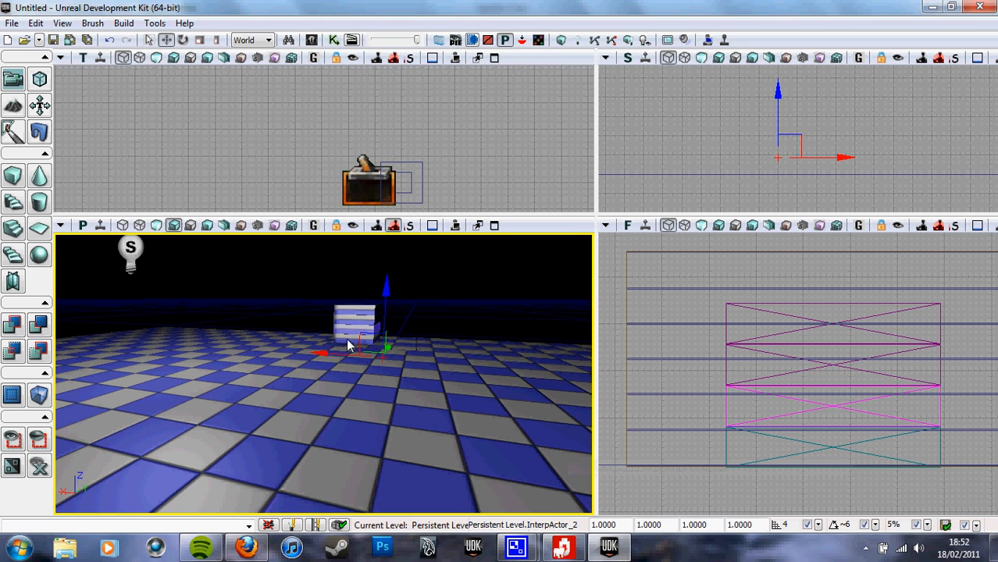
pyautogui.rightClick(349, 346)
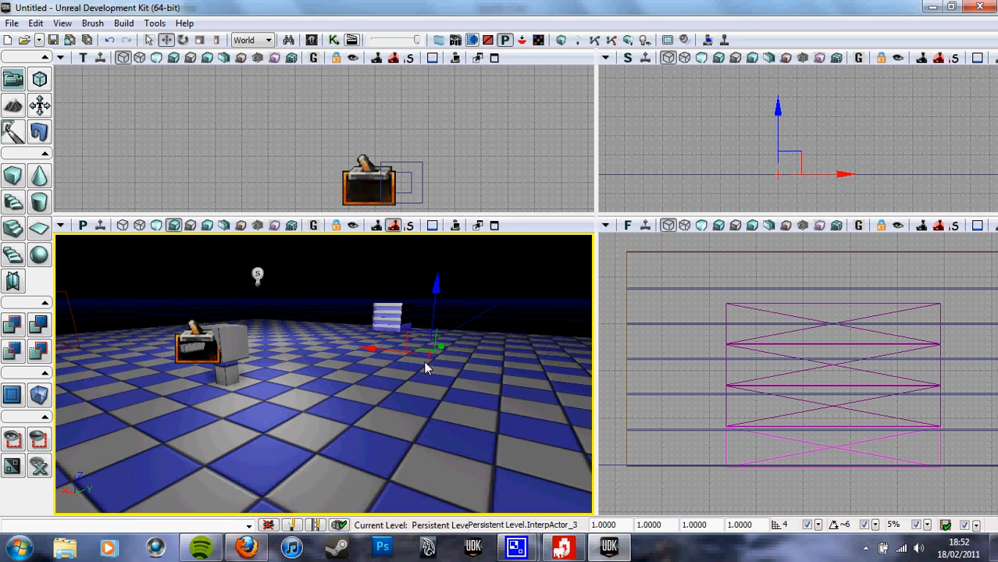
pyautogui.moveTo(382, 29)
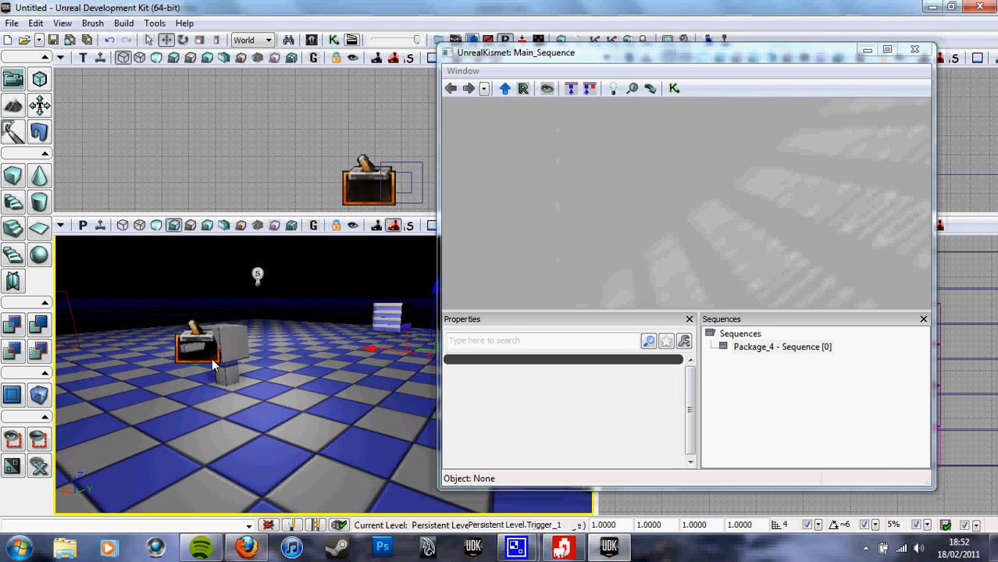
# With Trigger_1 selected, add a New Event Using Trigger_1 > Used node in Kismet.
pyautogui.click(211, 351)
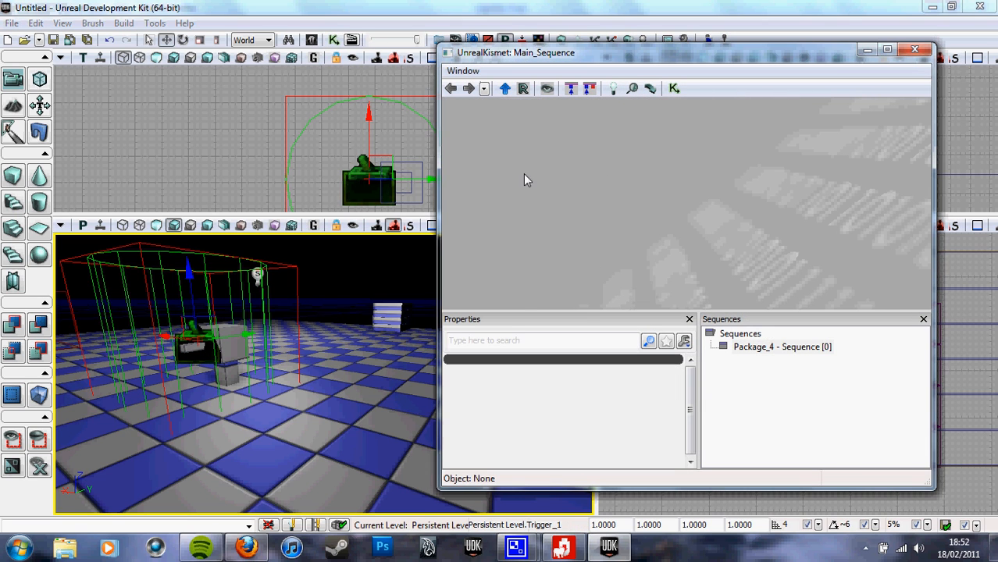
pyautogui.rightClick(527, 180)
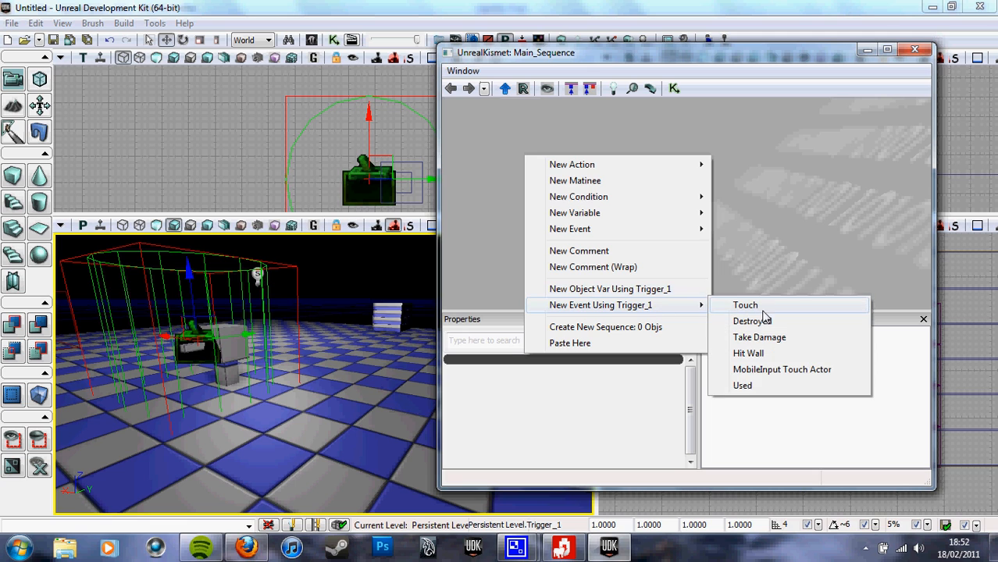
pyautogui.moveTo(743, 388)
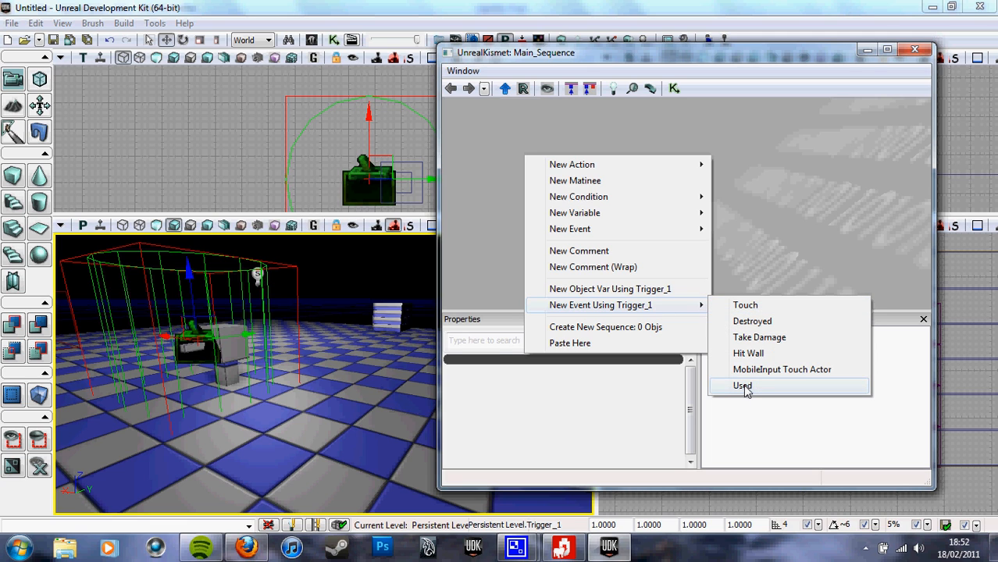
pyautogui.click(742, 385)
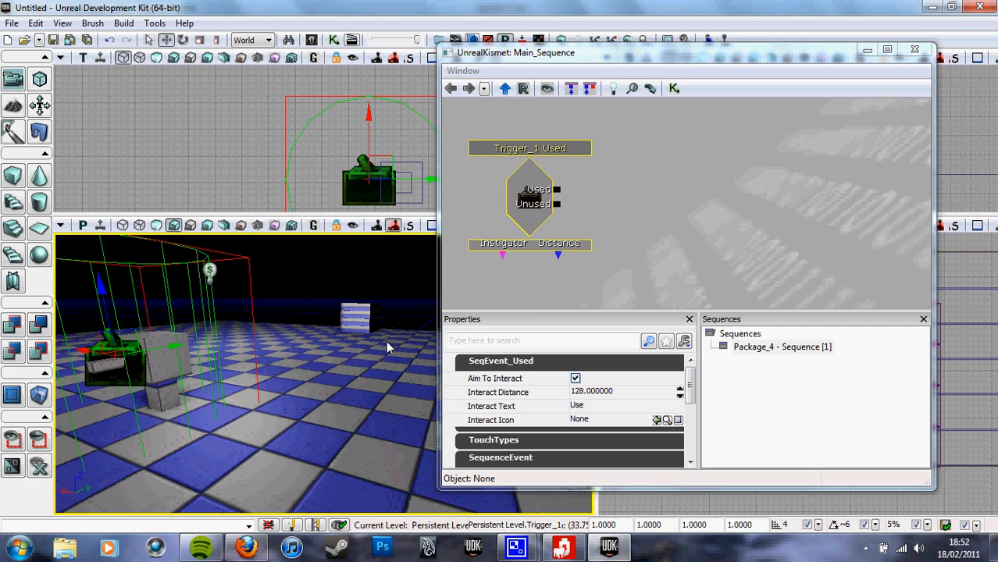
# Add a New Matinee action fed by Trigger_1 Used and select the stacked box steps for it.
pyautogui.rightClick(734, 196)
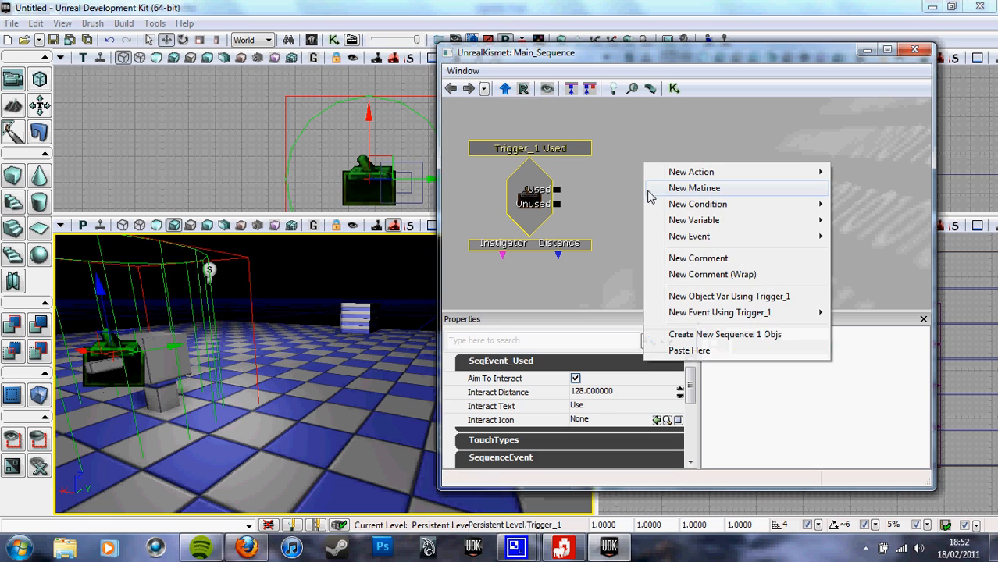
pyautogui.moveTo(686, 194)
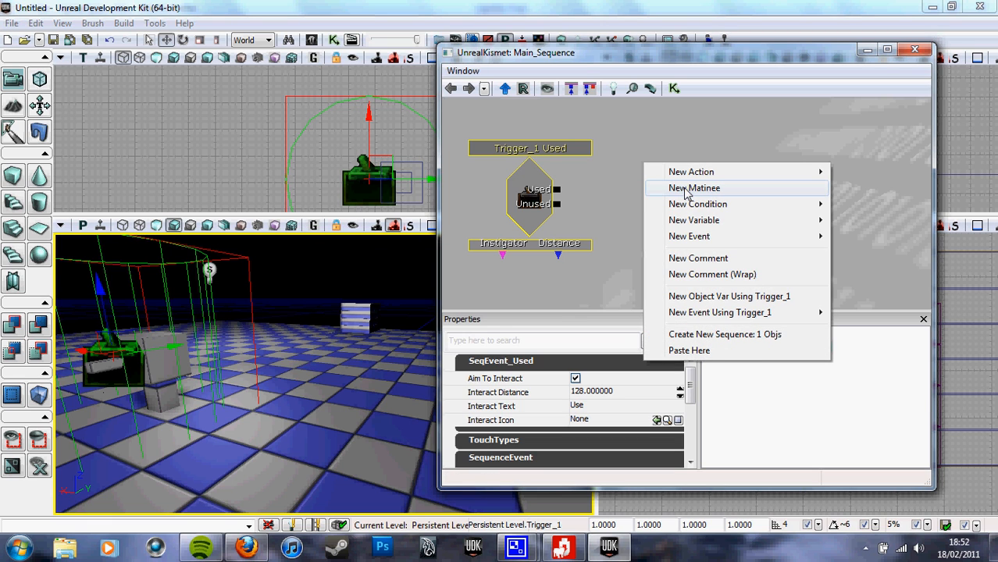
pyautogui.click(693, 188)
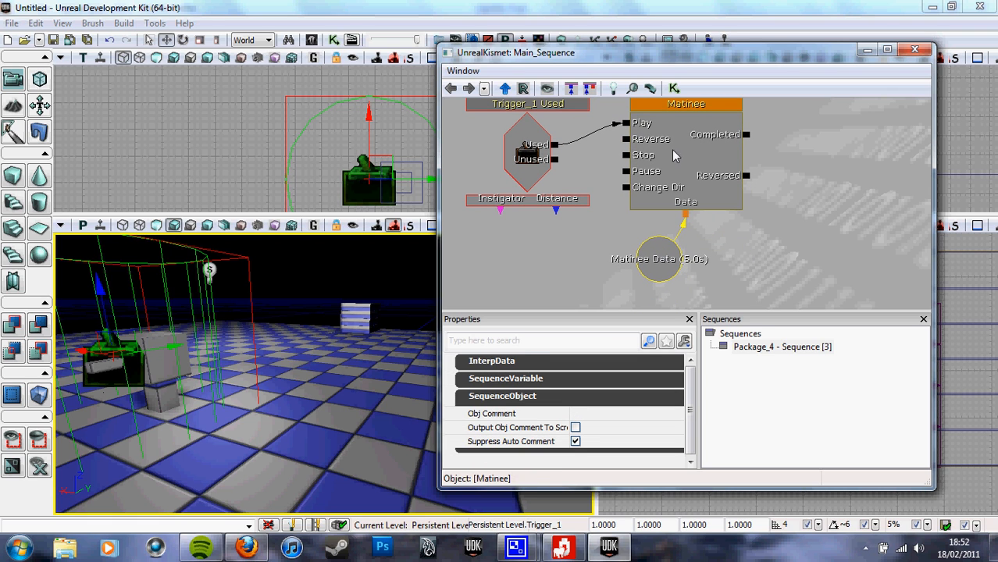
pyautogui.click(686, 148)
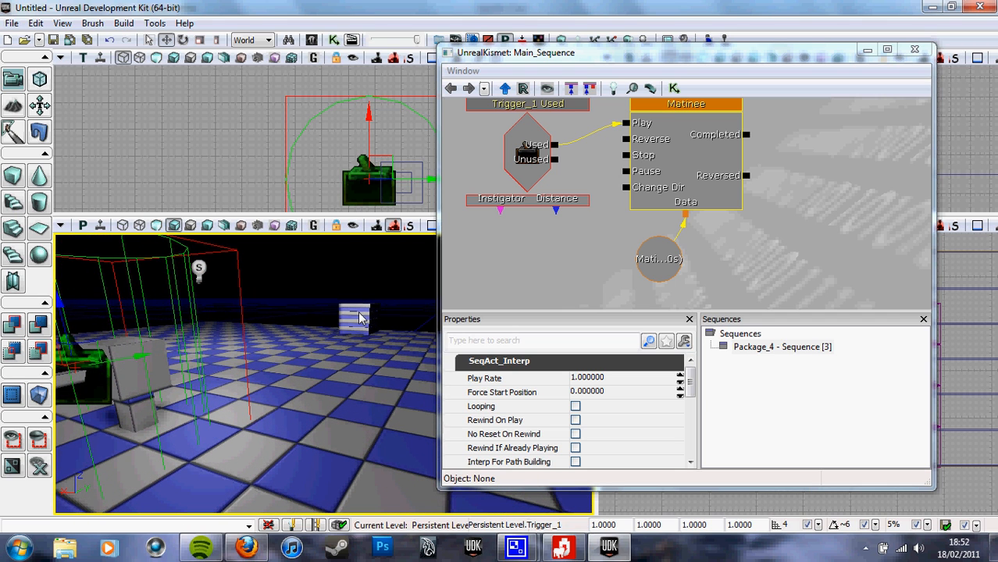
pyautogui.click(354, 318)
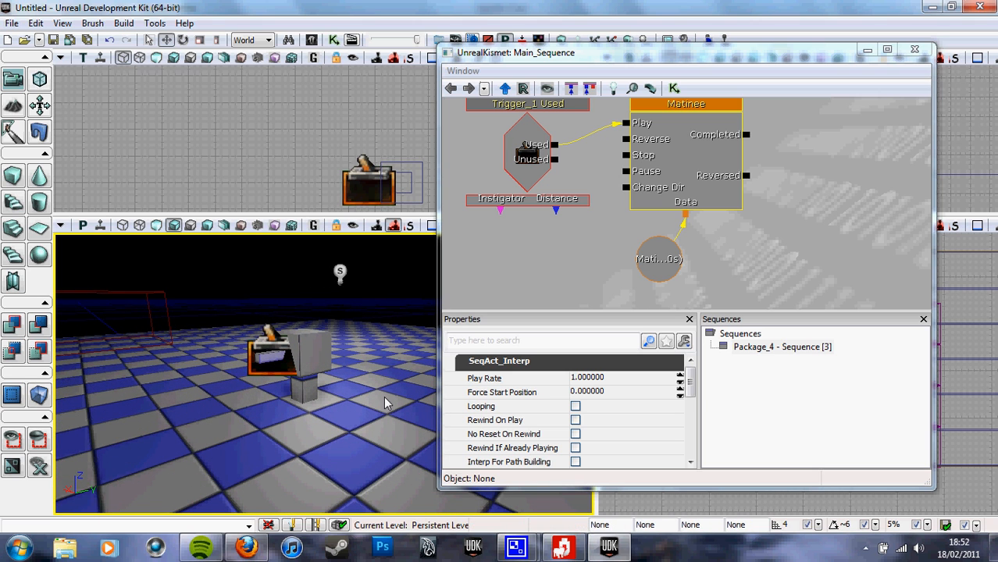
pyautogui.click(684, 103)
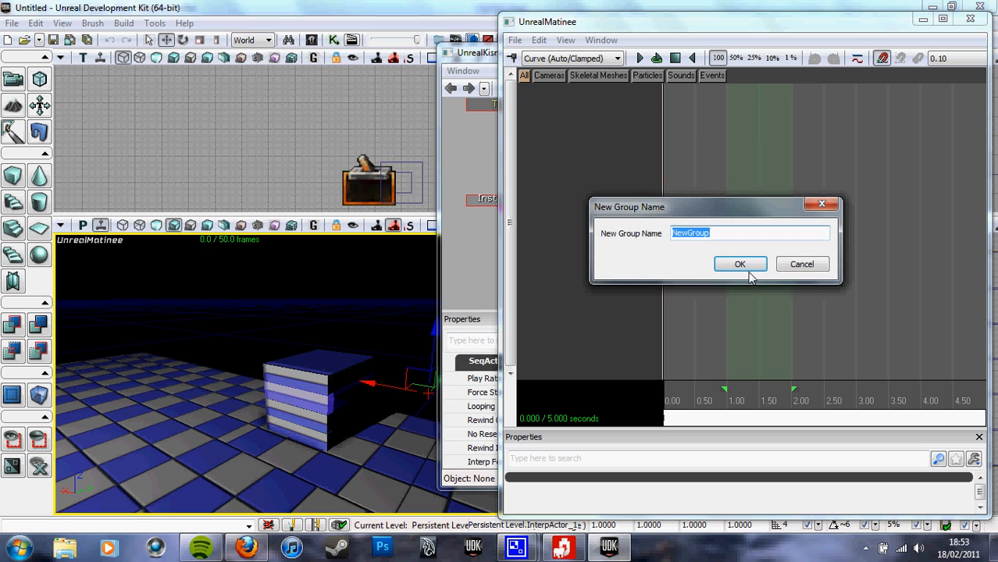
# Add empty group Step_3 with a Movement Track and key its box slid out at 1 second.
pyautogui.write('f')
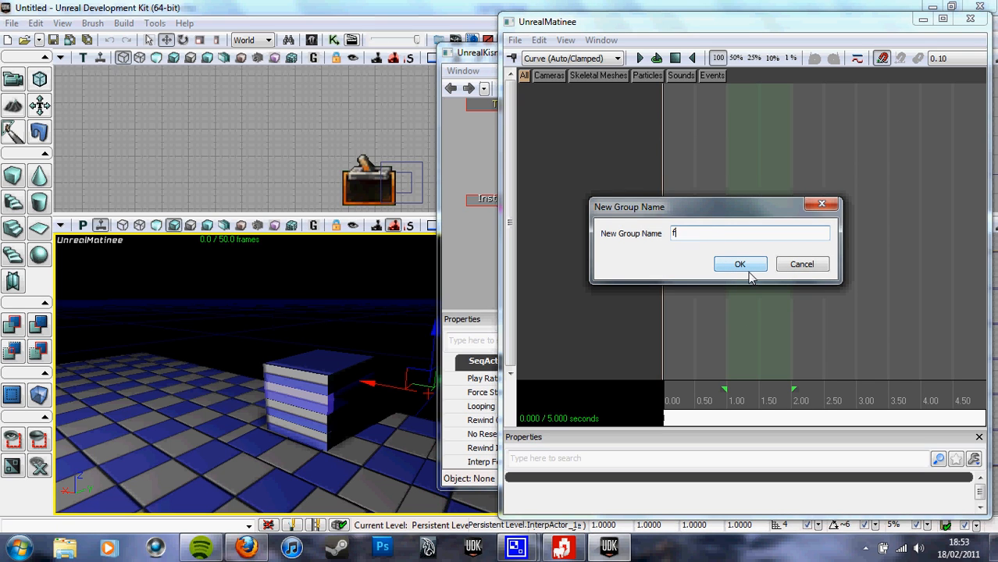
pyautogui.write('rs')
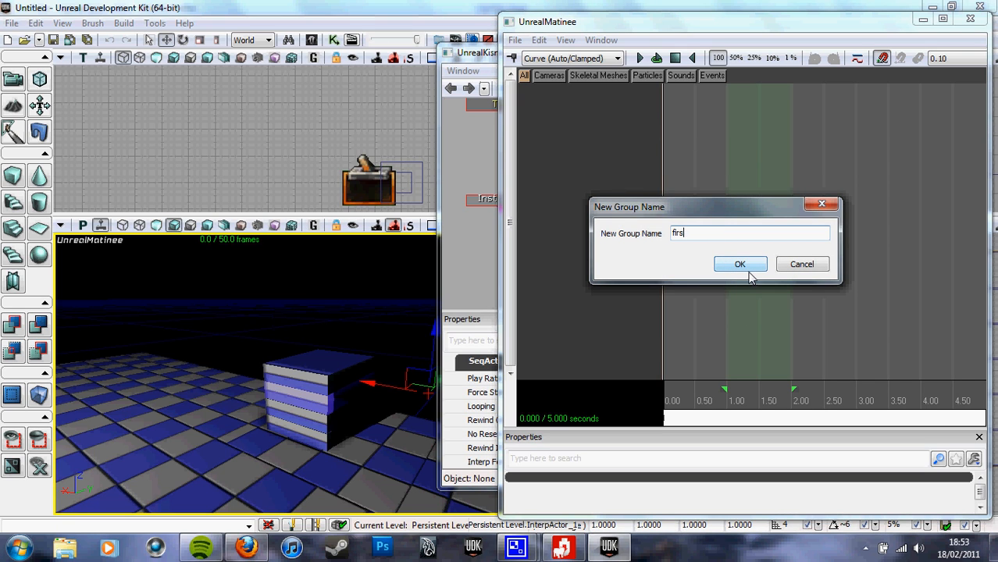
pyautogui.write('sep')
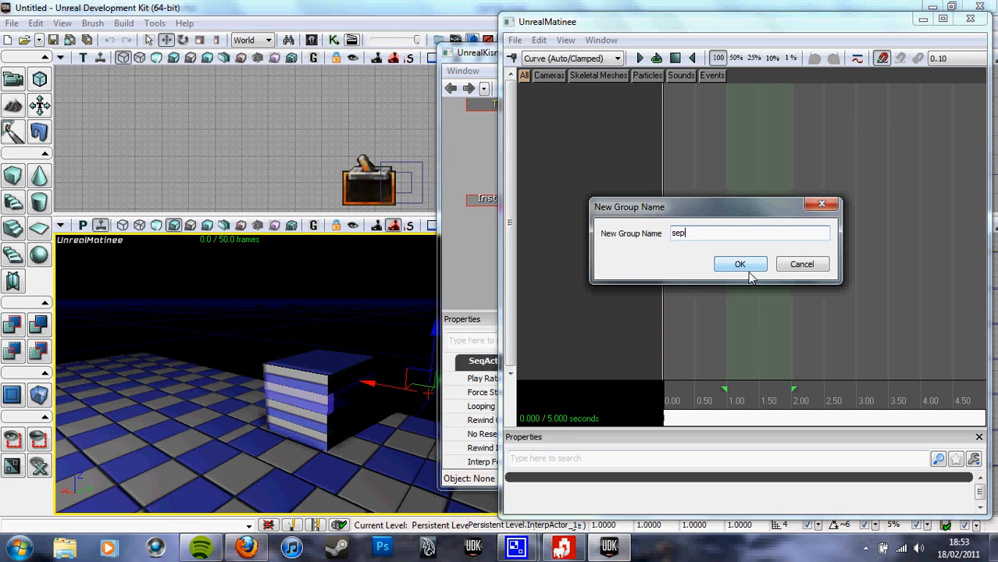
pyautogui.click(739, 264)
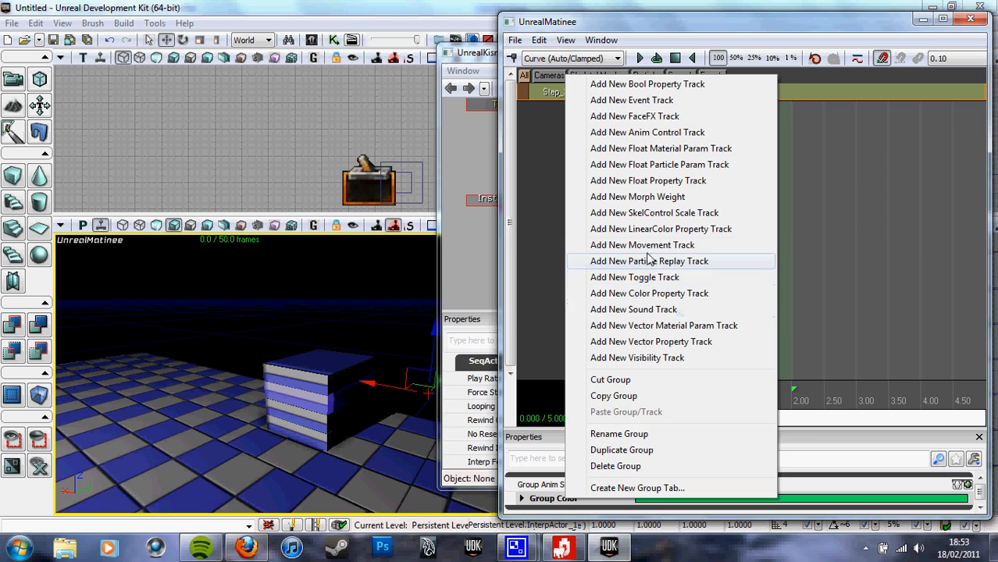
pyautogui.click(641, 245)
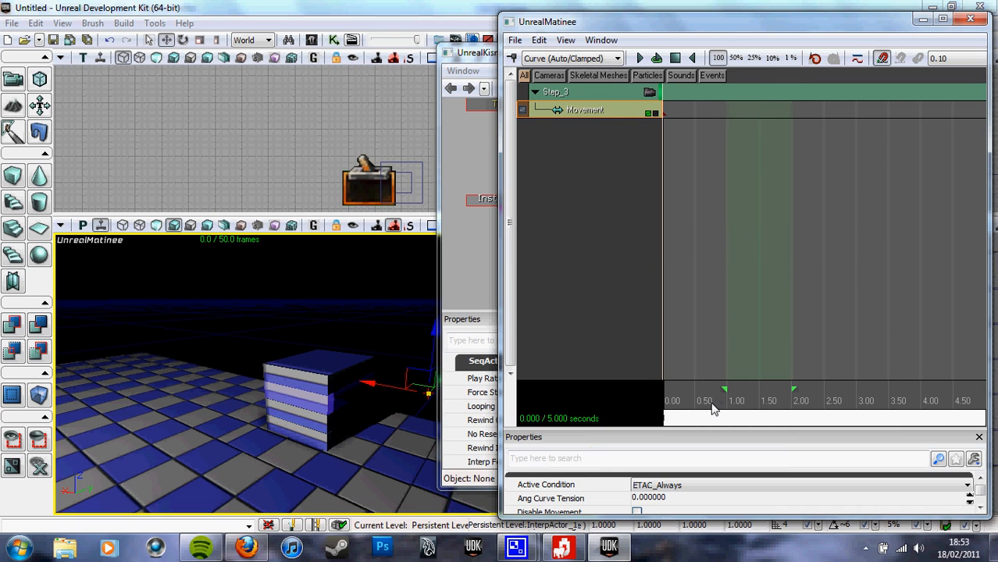
pyautogui.click(826, 414)
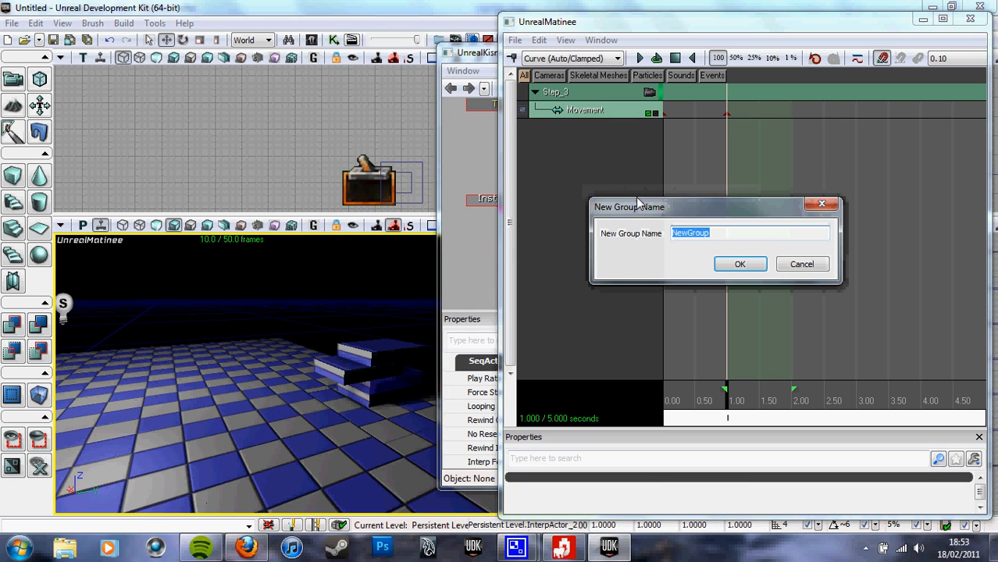
# Add group Step_2 with a Movement Track and set its step-out key to exactly 1.5 seconds.
pyautogui.write('step 2')
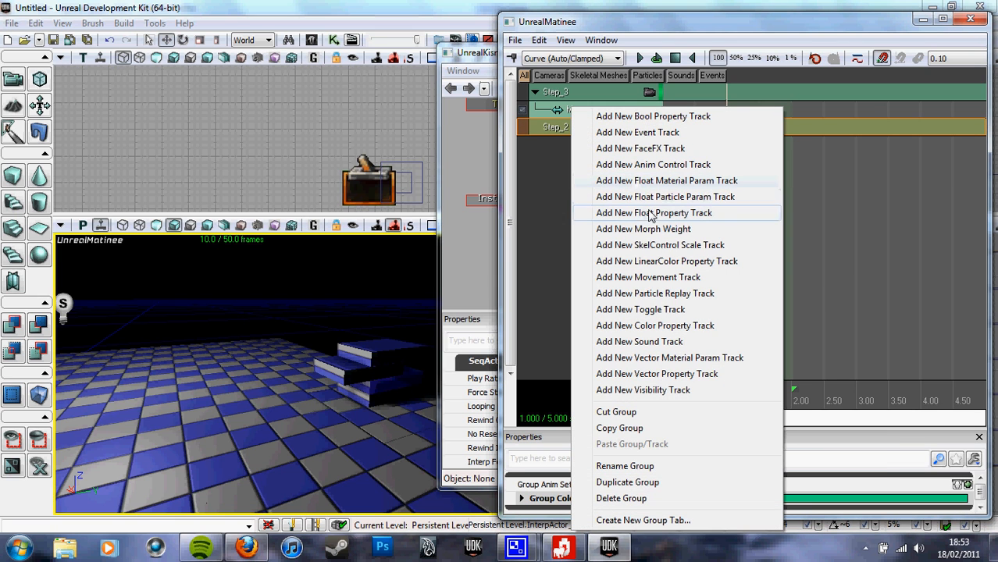
pyautogui.click(647, 277)
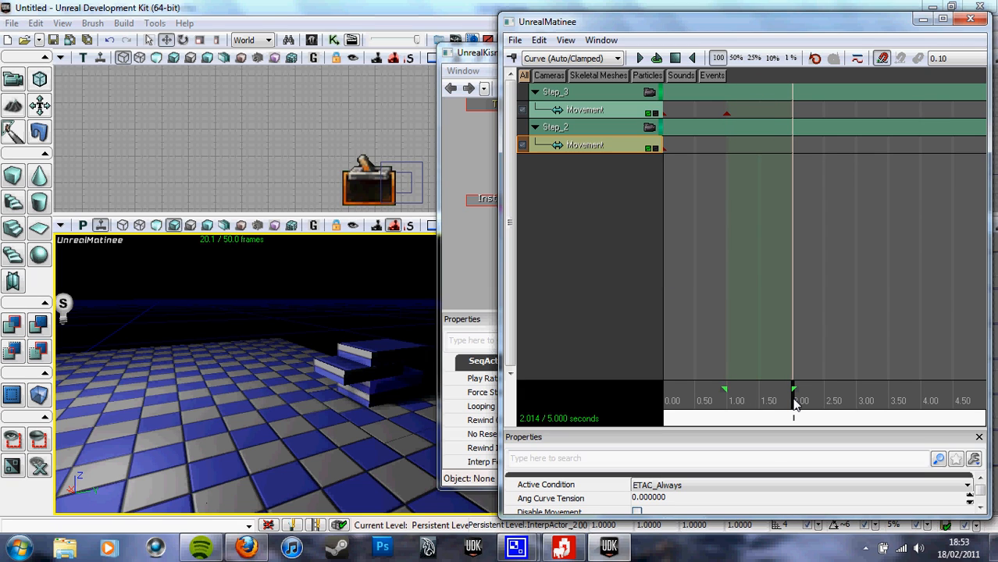
pyautogui.click(793, 148)
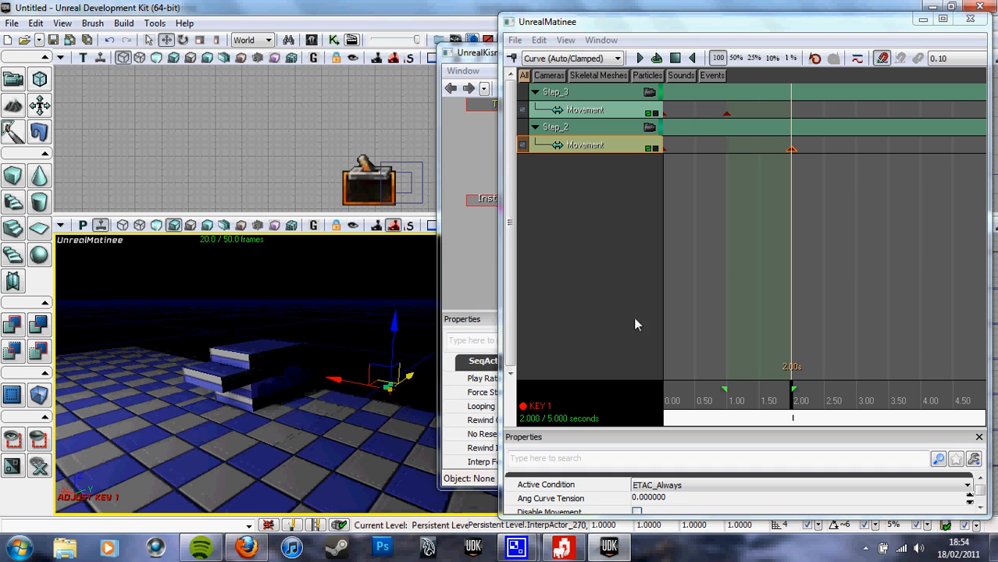
pyautogui.rightClick(792, 145)
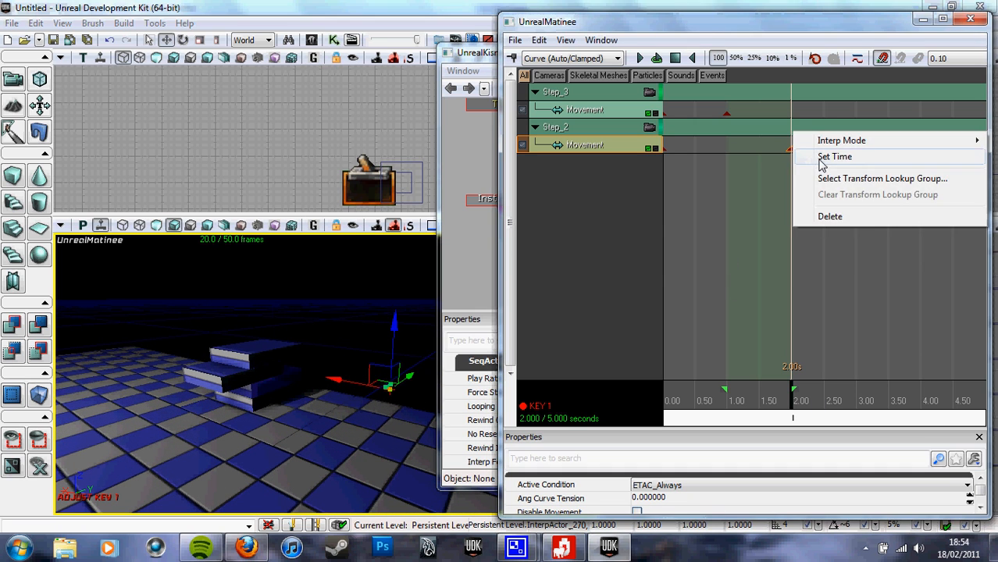
pyautogui.click(834, 156)
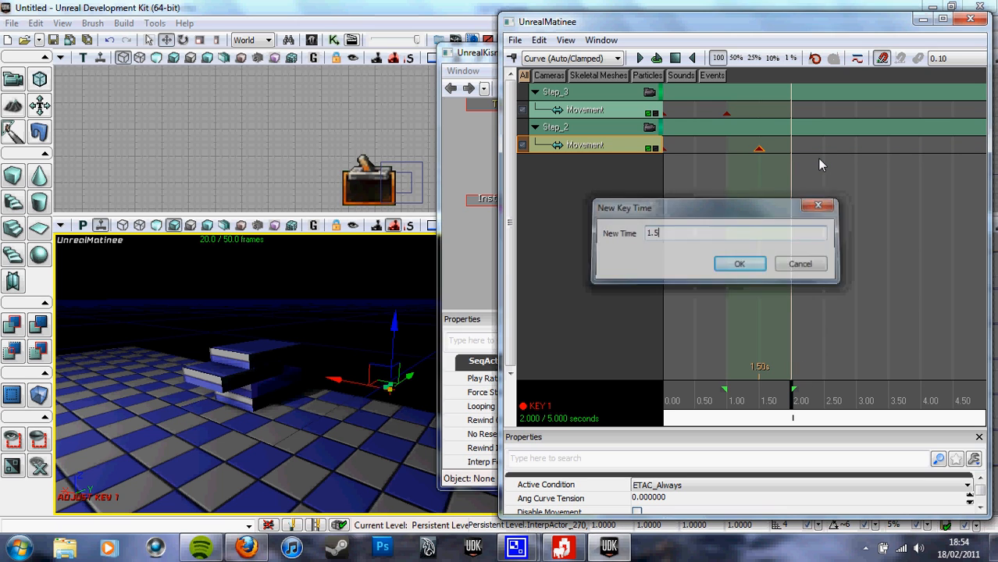
pyautogui.click(739, 263)
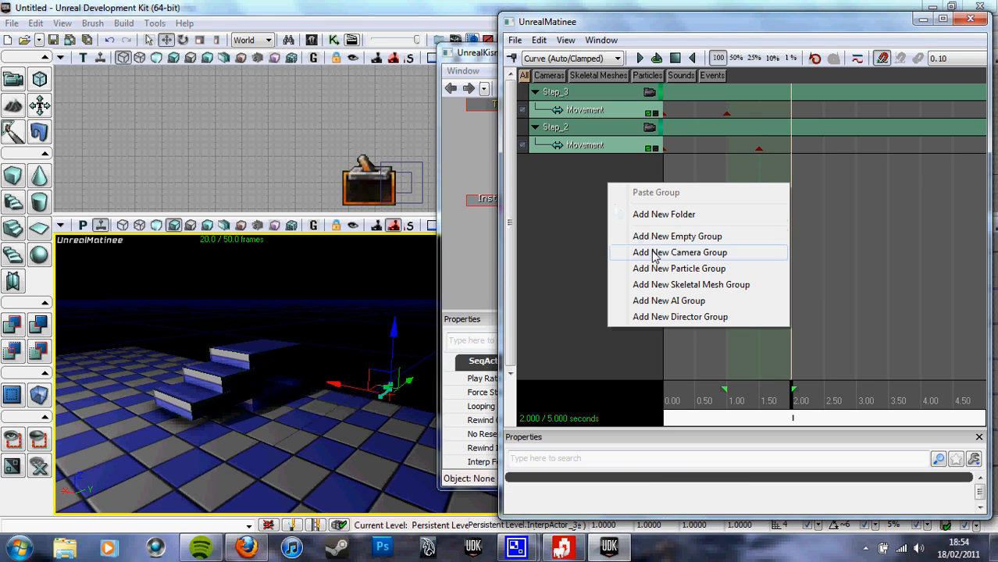
# Add empty group Step_1 for the last step and set the Matinee snapping interval to 0.05.
pyautogui.click(679, 252)
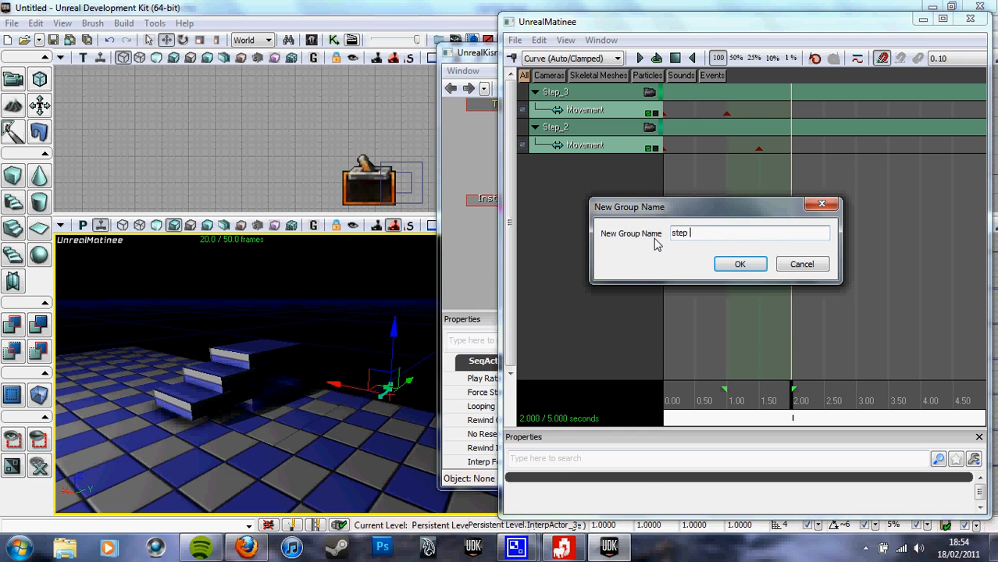
pyautogui.click(739, 264)
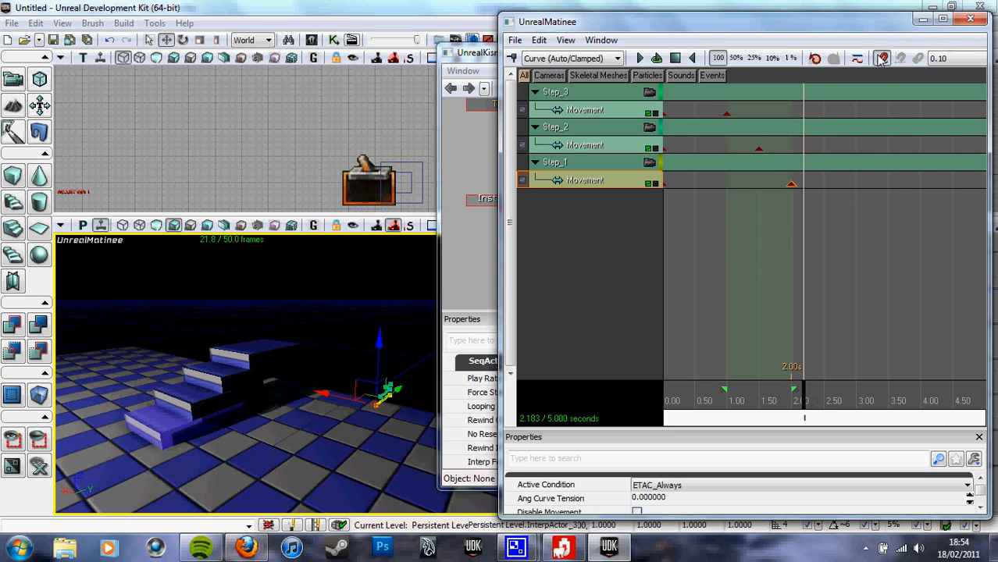
pyautogui.moveTo(975, 132)
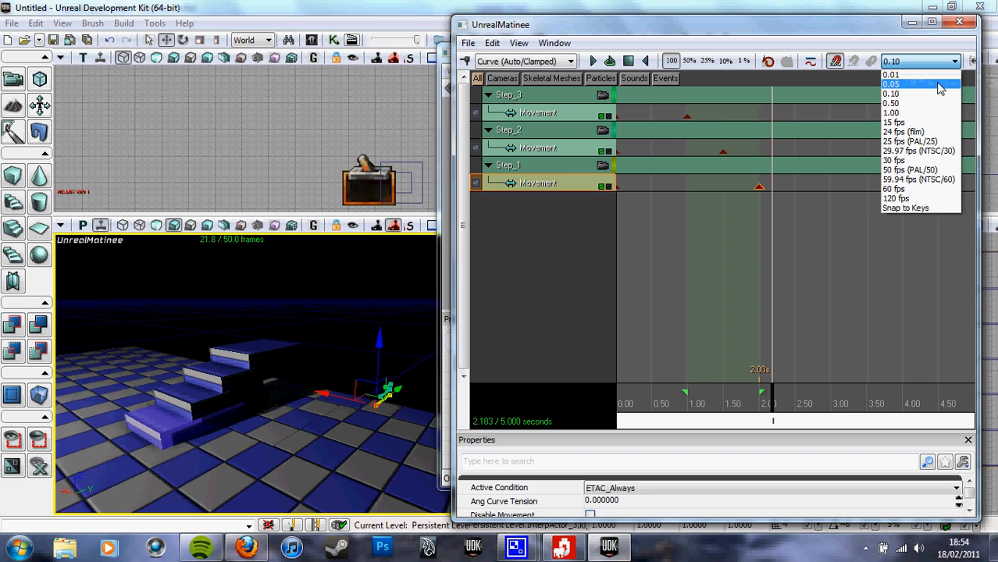
pyautogui.click(891, 103)
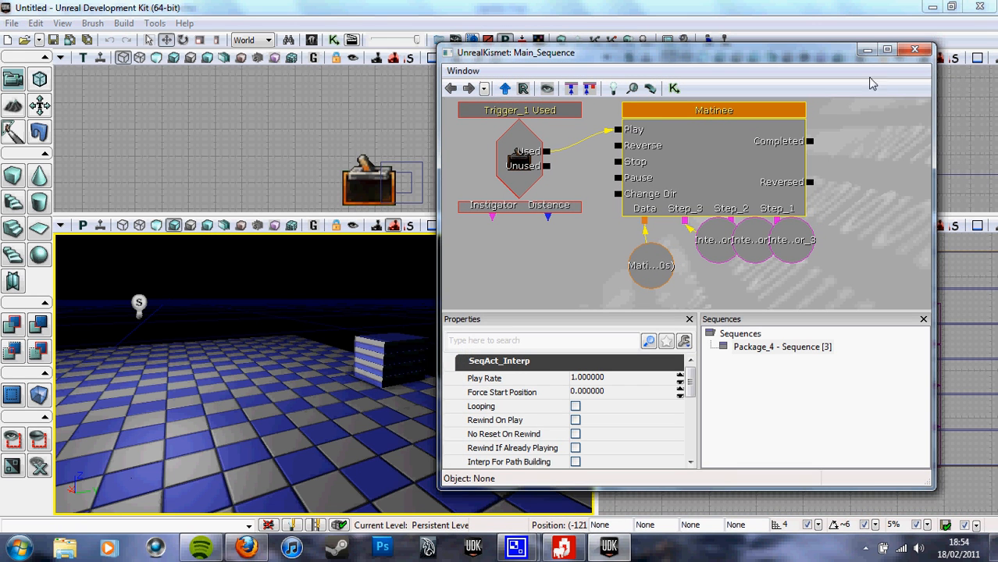
# Test the level, dismiss the map-check and couldn't-spawn-player messages, then place a trigger actor.
pyautogui.click(914, 50)
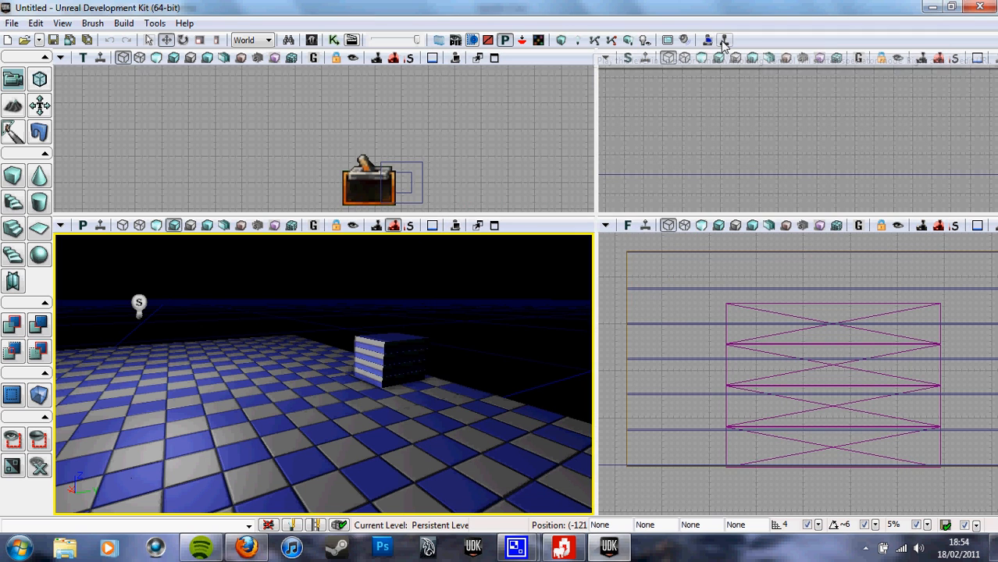
pyautogui.click(723, 40)
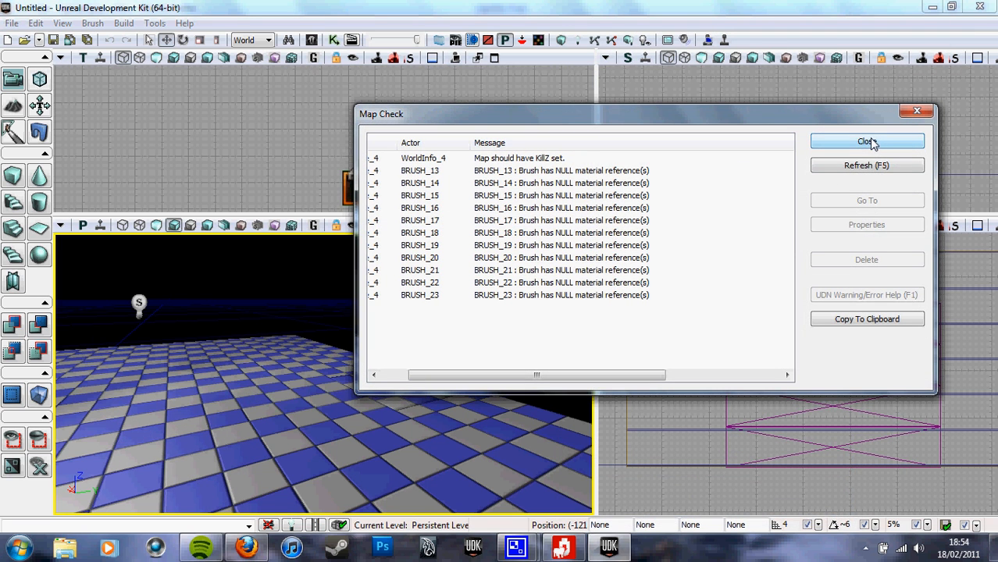
pyautogui.click(867, 142)
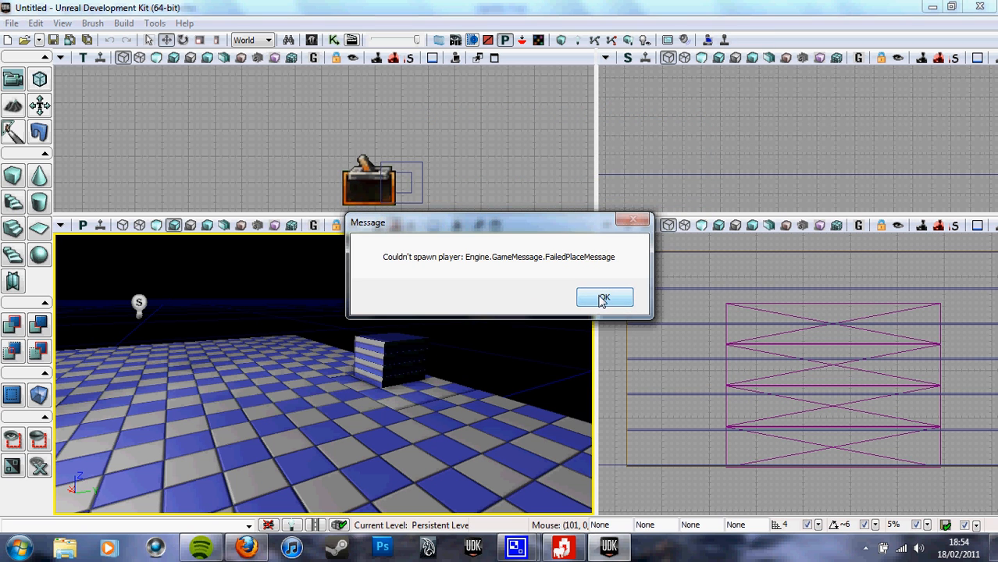
pyautogui.click(604, 299)
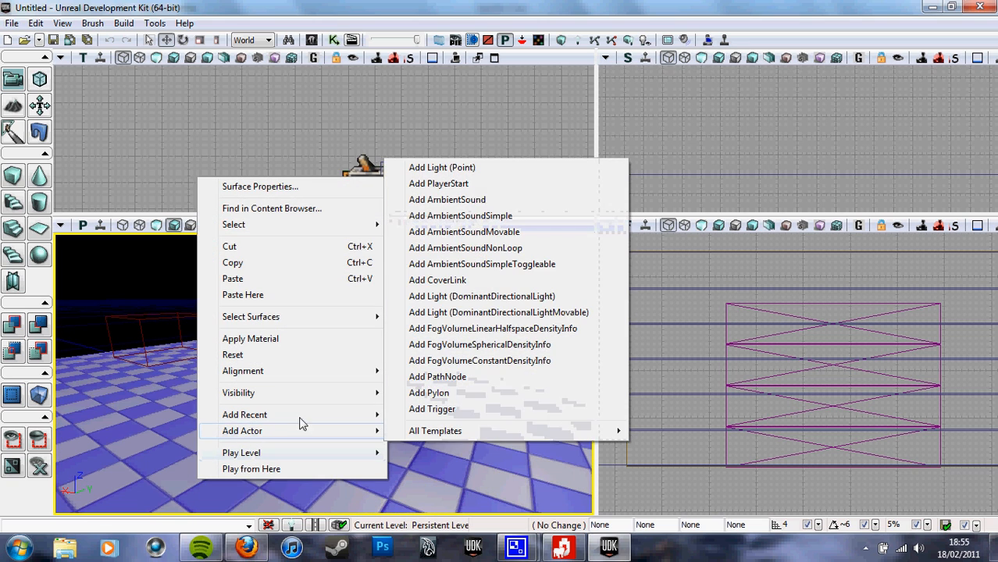
pyautogui.click(439, 183)
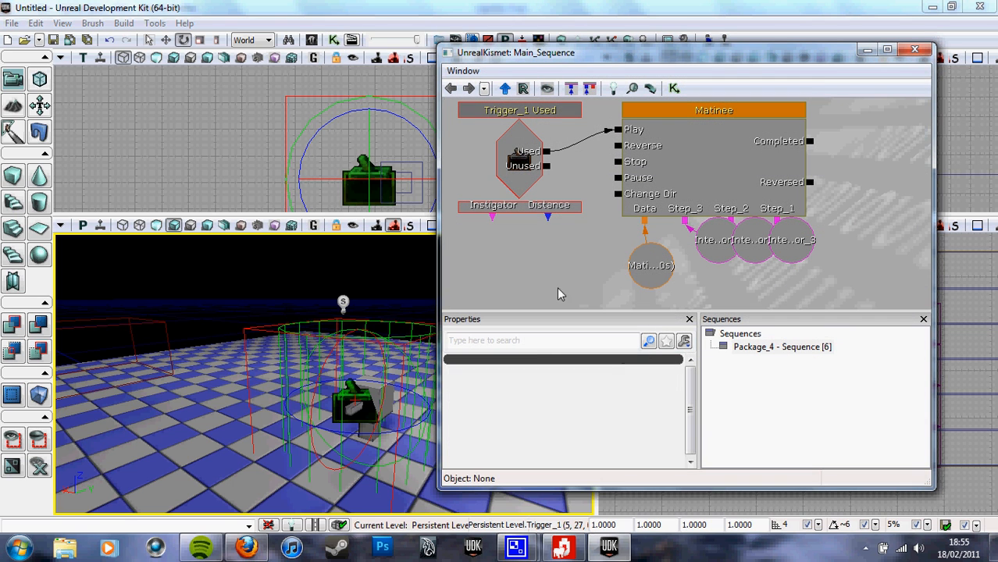
# Select the Trigger_1 Used event and edit its interaction settings so it works without aiming.
pyautogui.click(518, 160)
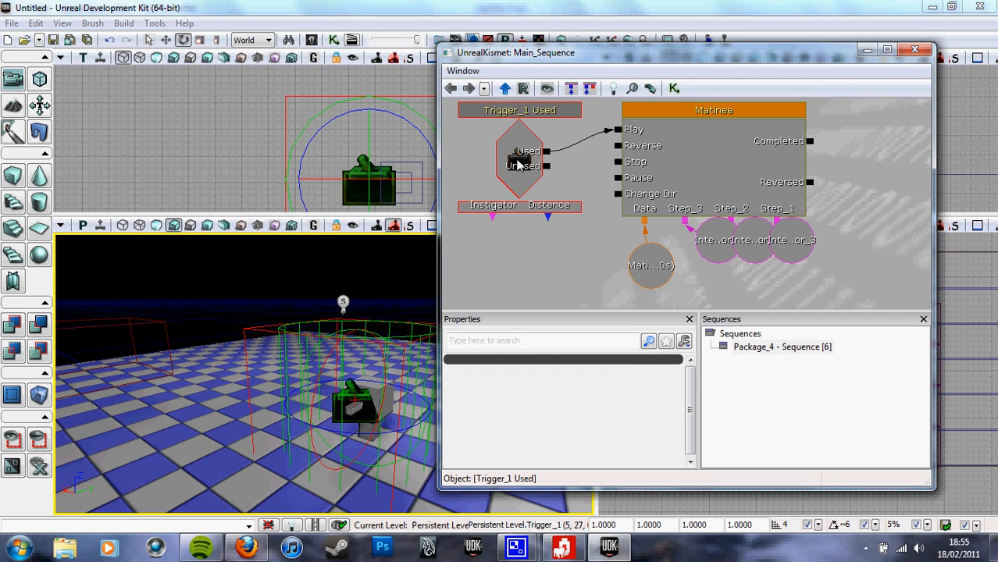
pyautogui.click(519, 161)
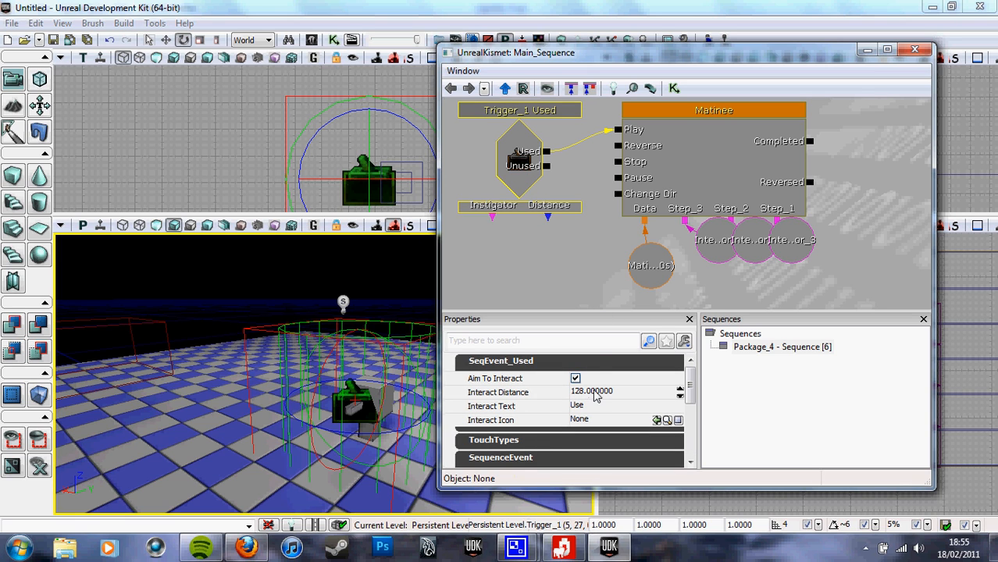
pyautogui.moveTo(620, 401)
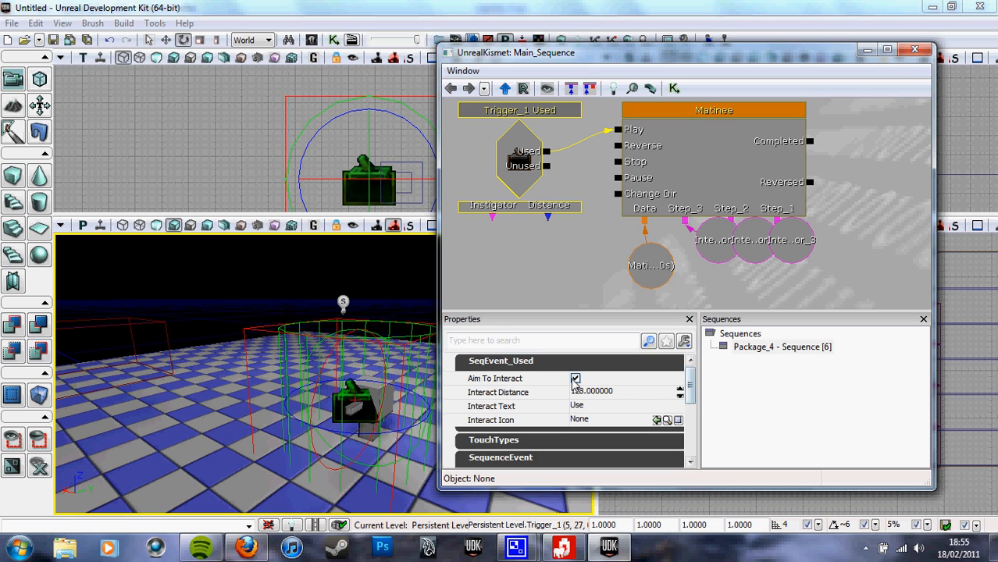
pyautogui.moveTo(575, 380)
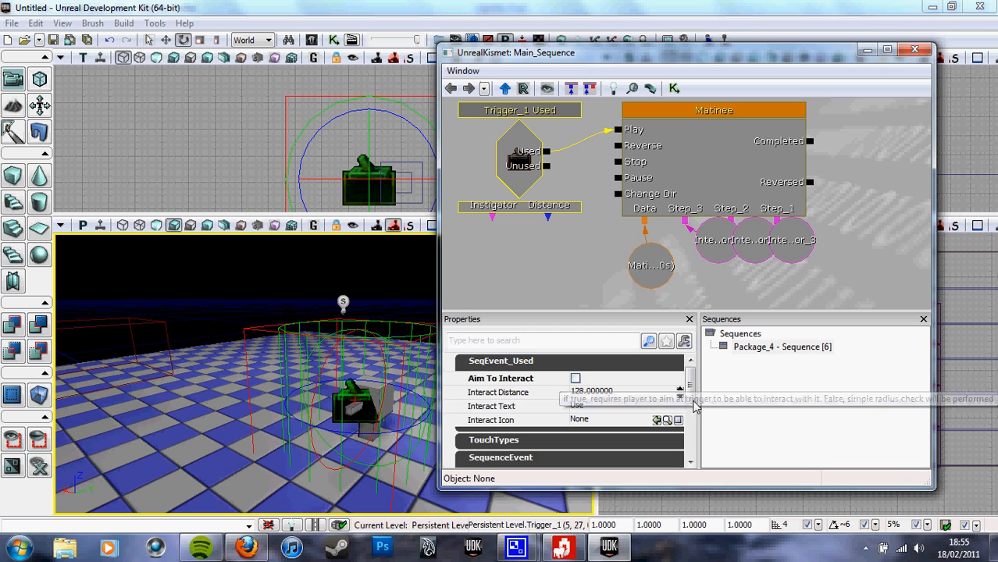
pyautogui.scroll(-3)
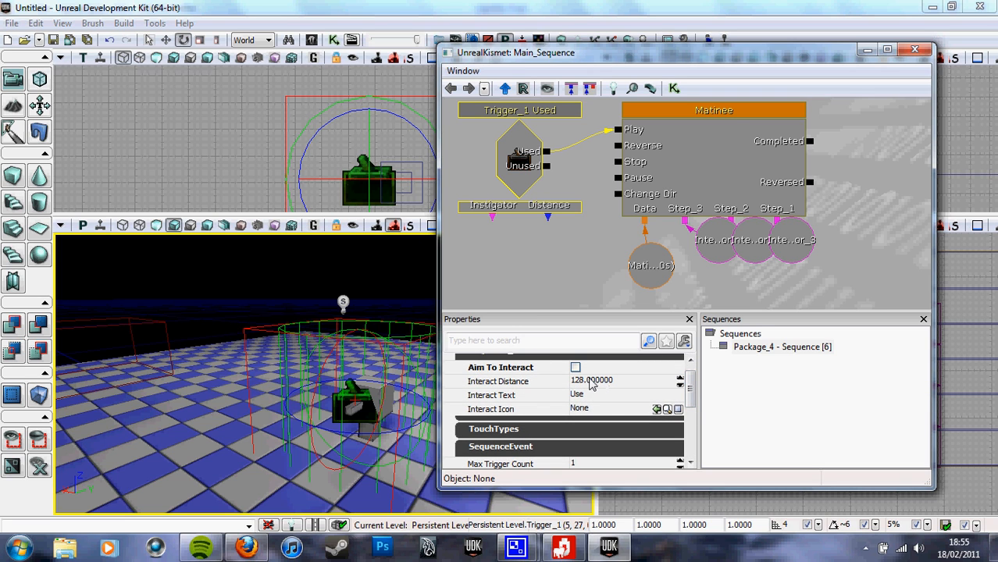
pyautogui.moveTo(623, 386)
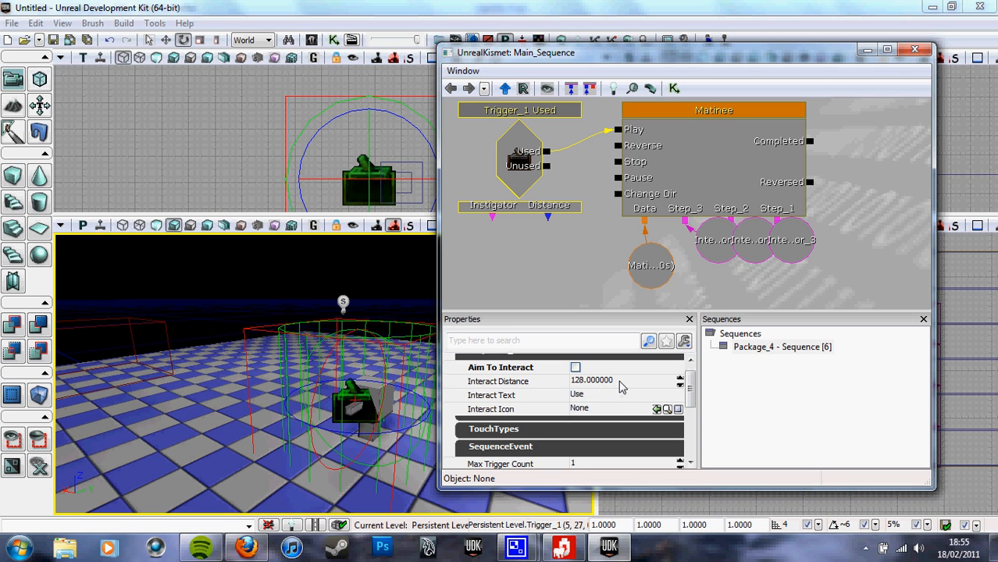
pyautogui.doubleClick(578, 394)
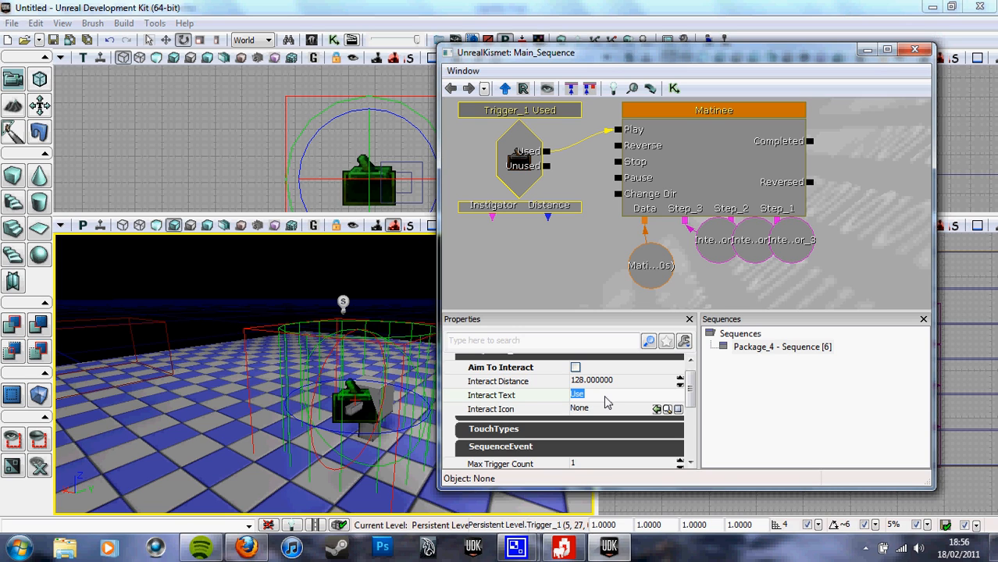
# Begin editing the Used event's Max Trigger Count value.
pyautogui.scroll(-3)
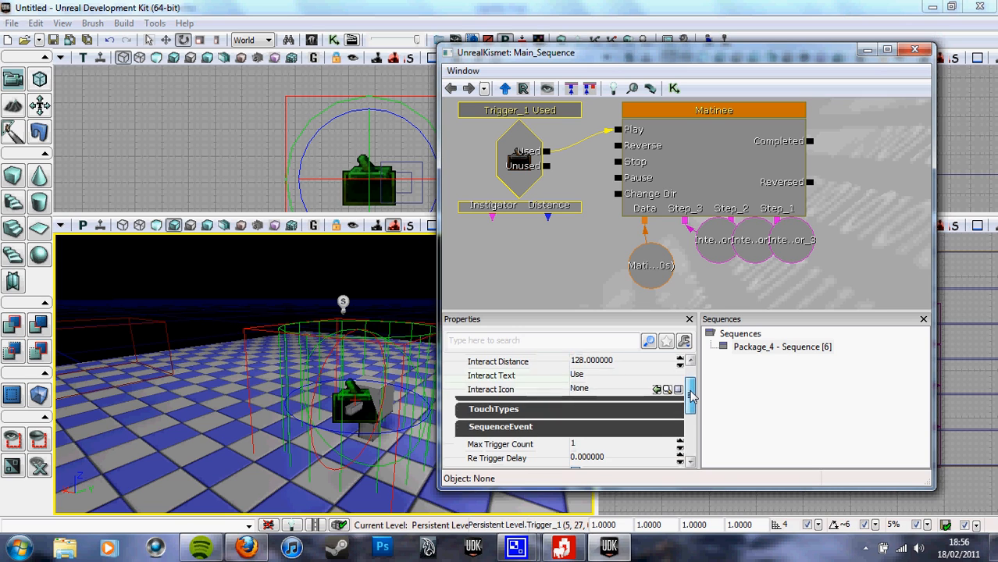
pyautogui.scroll(-3)
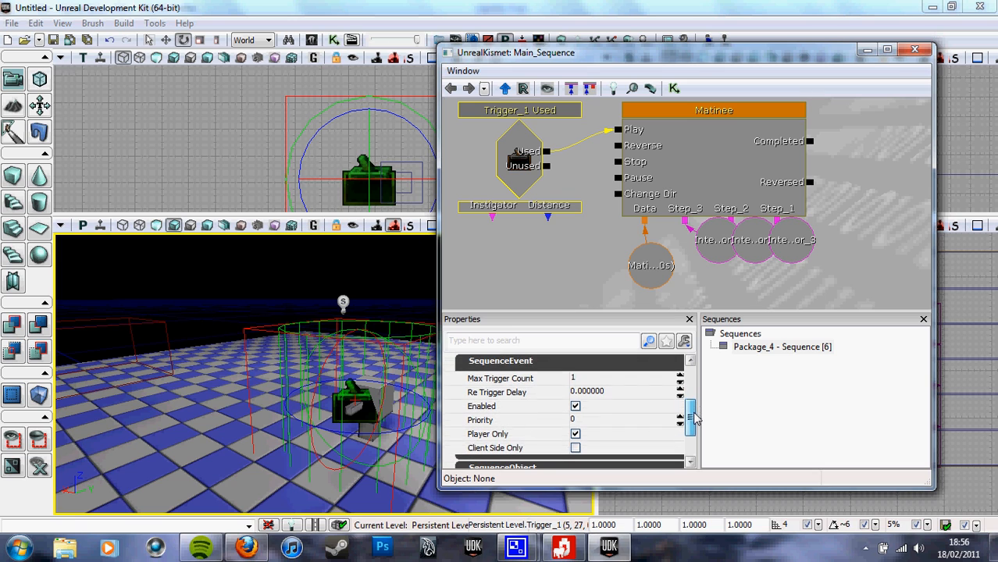
pyautogui.click(714, 109)
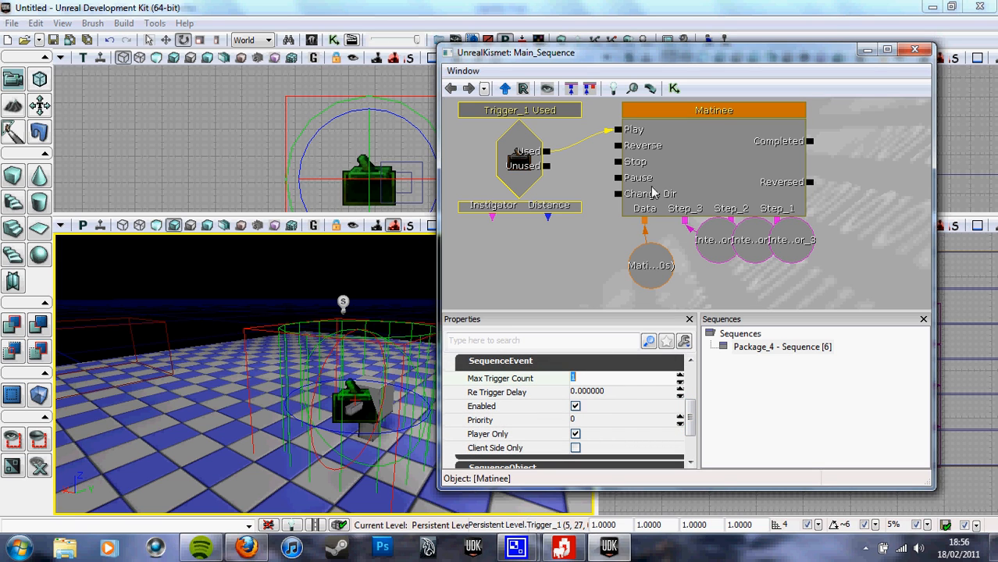
pyautogui.moveTo(705, 152)
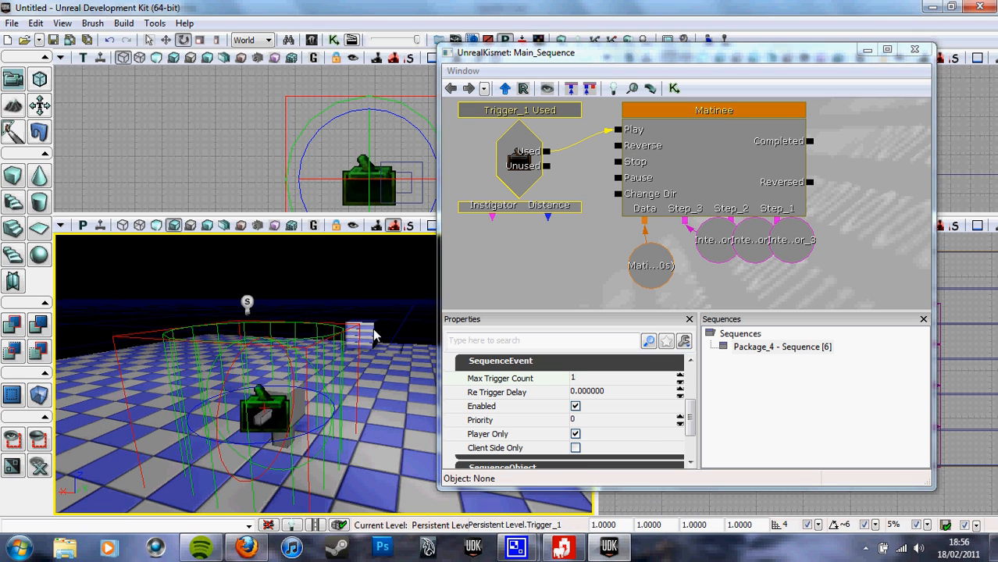
pyautogui.moveTo(369, 342)
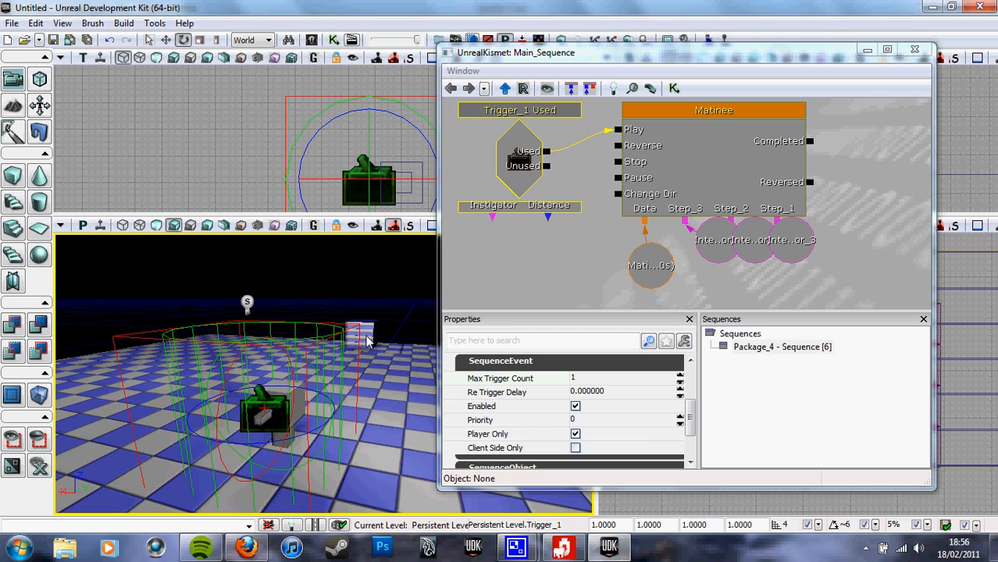
pyautogui.moveTo(441, 347)
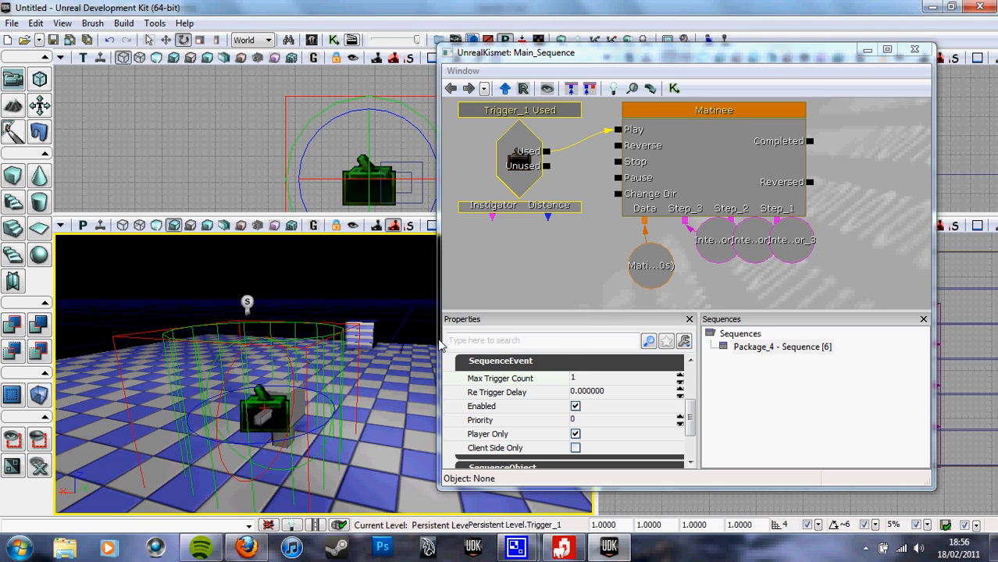
pyautogui.click(713, 109)
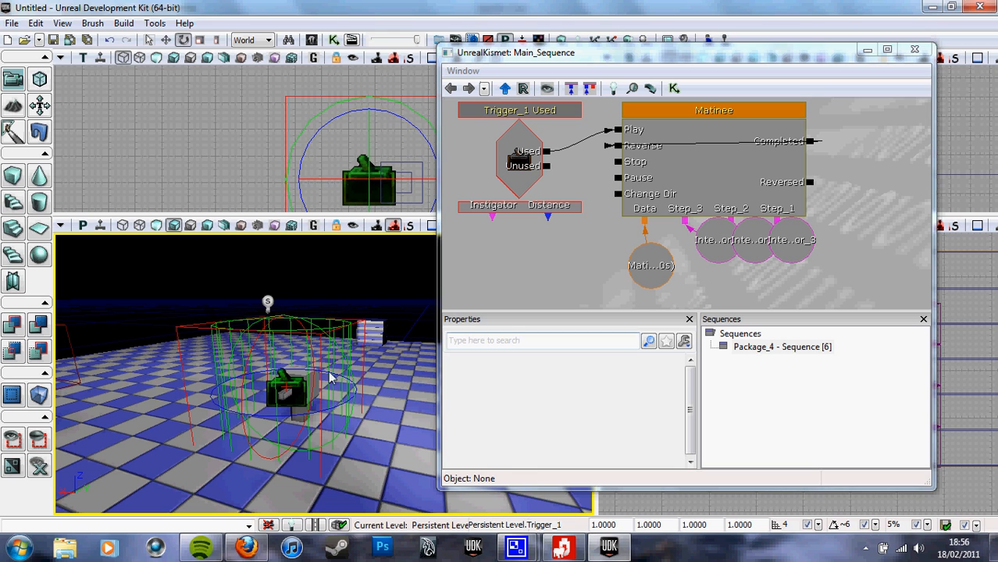
# Set the Used event's Max Trigger Count to 0 with a 3-second retrigger delay and close Kismet.
pyautogui.click(519, 156)
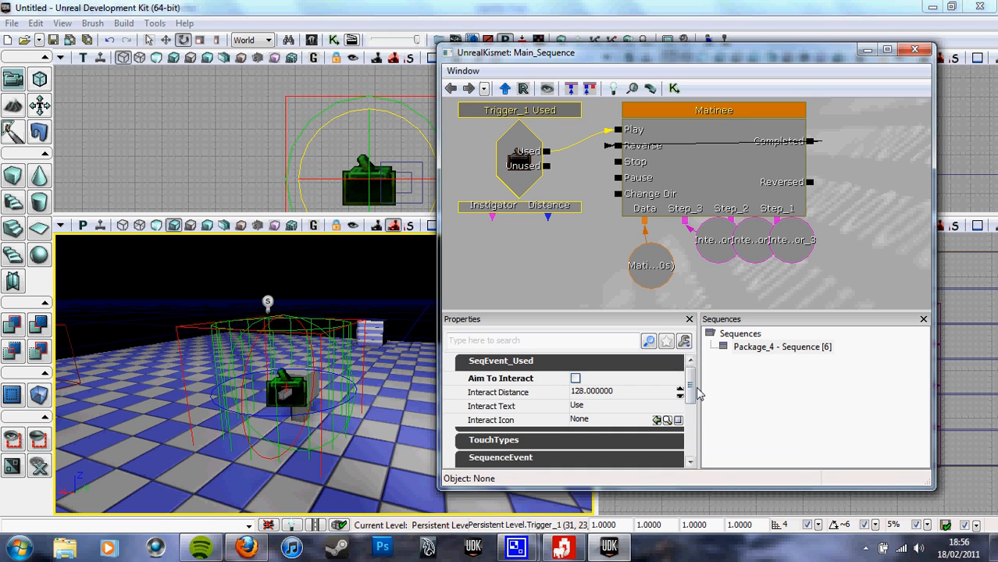
pyautogui.scroll(-3)
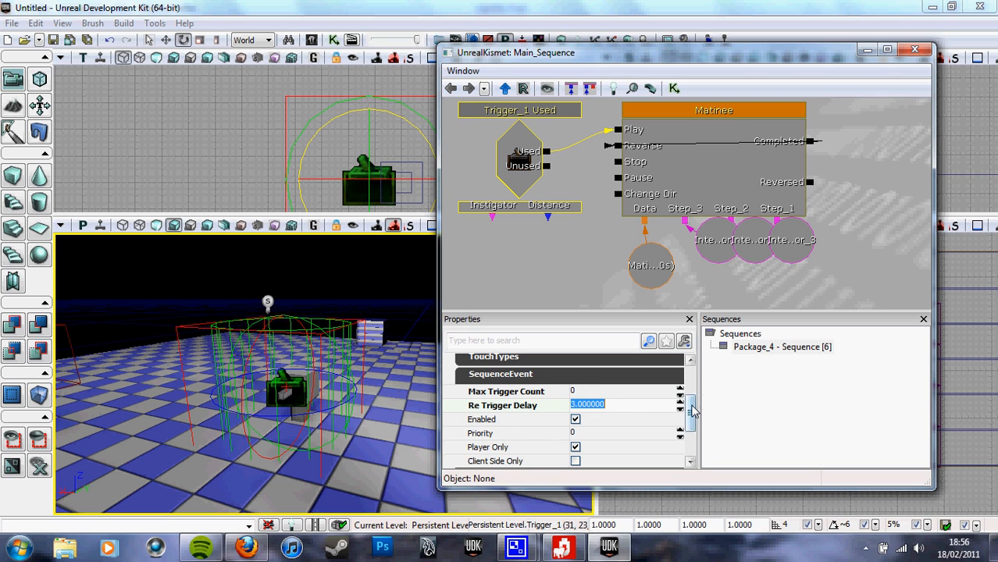
pyautogui.scroll(-3)
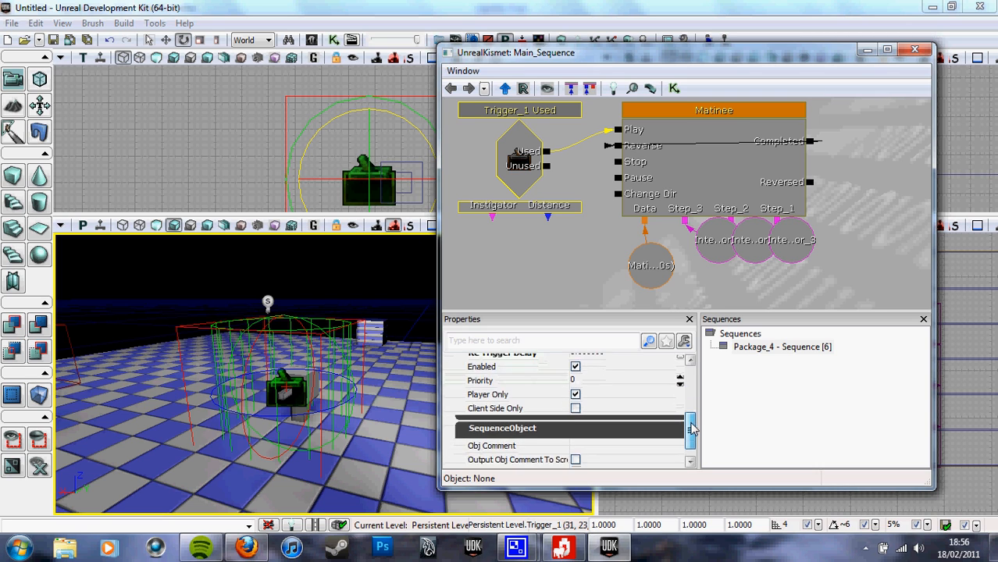
pyautogui.scroll(-3)
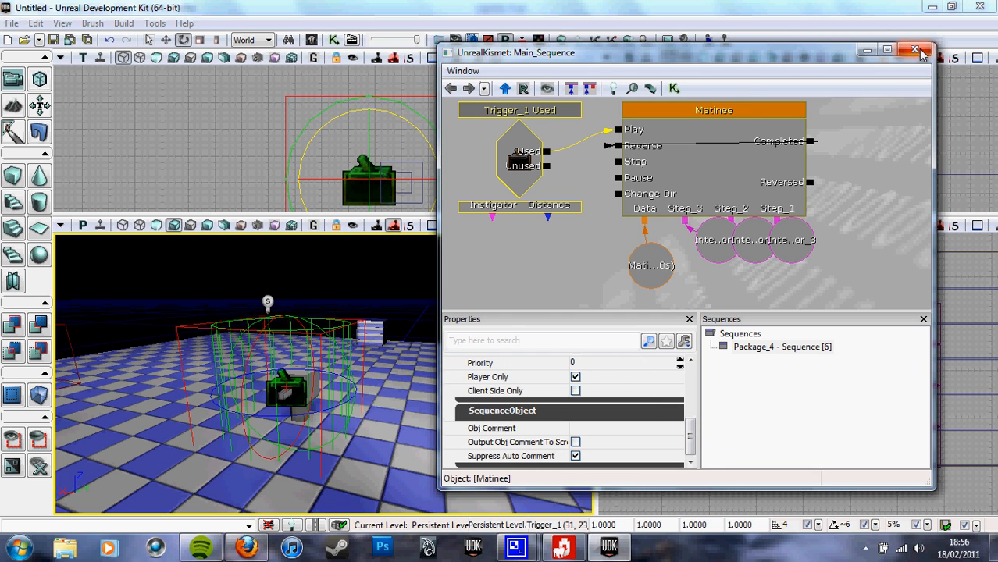
pyautogui.click(914, 50)
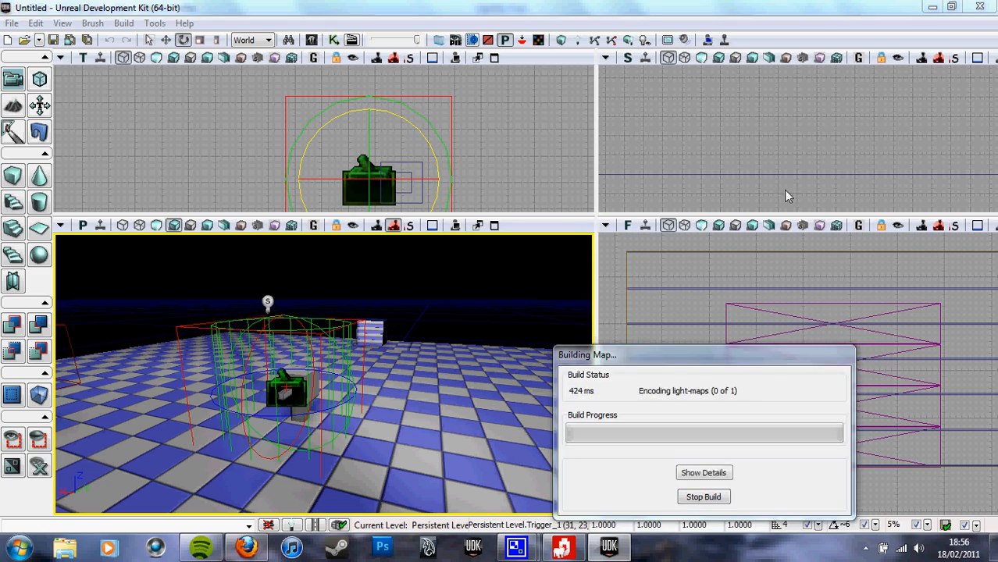